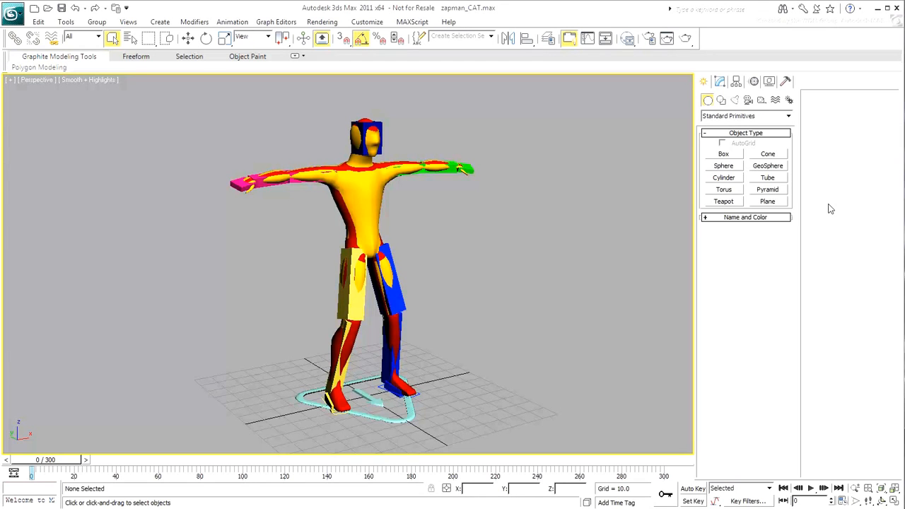
- Start a CATParent from Helpers > CAT Objects to show the CATRig preset list
click(762, 99)
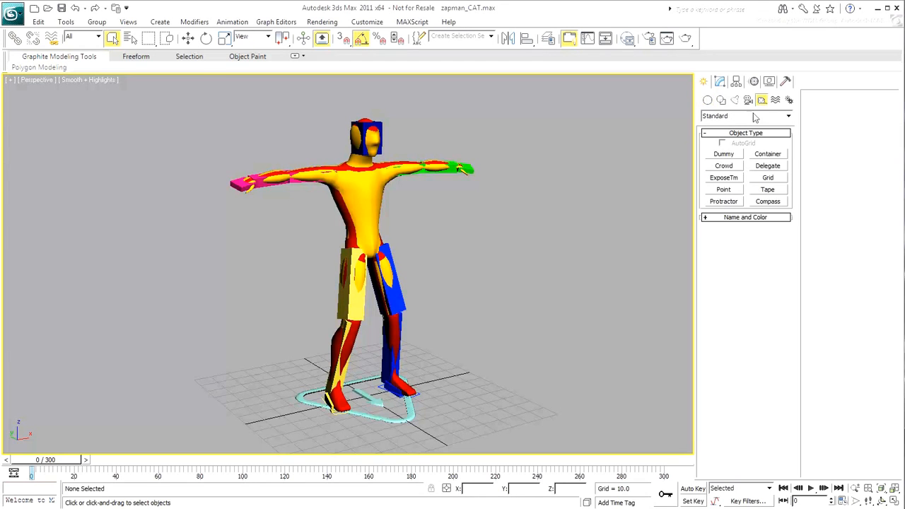
click(787, 115)
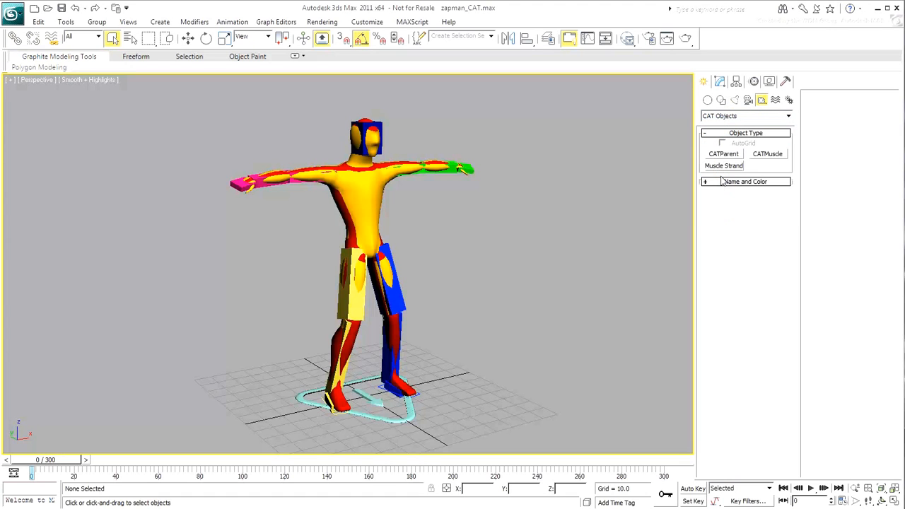
click(724, 153)
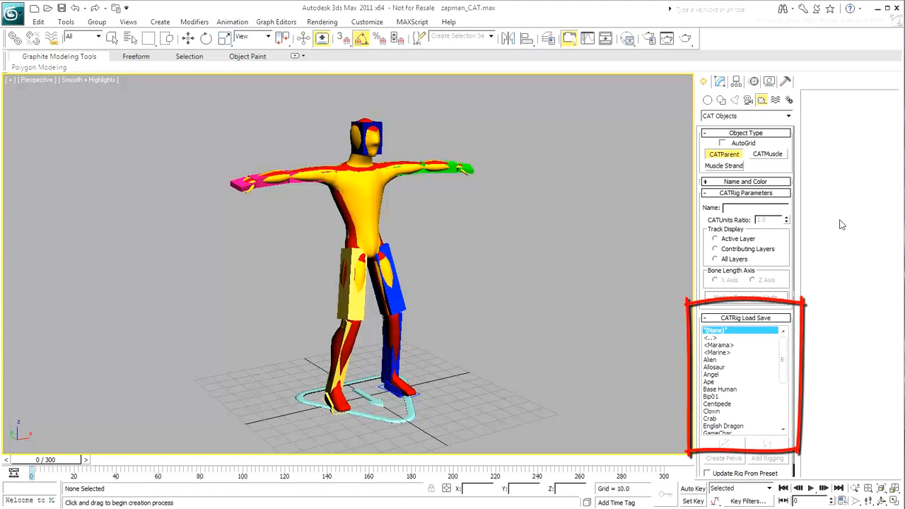
mouse_move(824, 238)
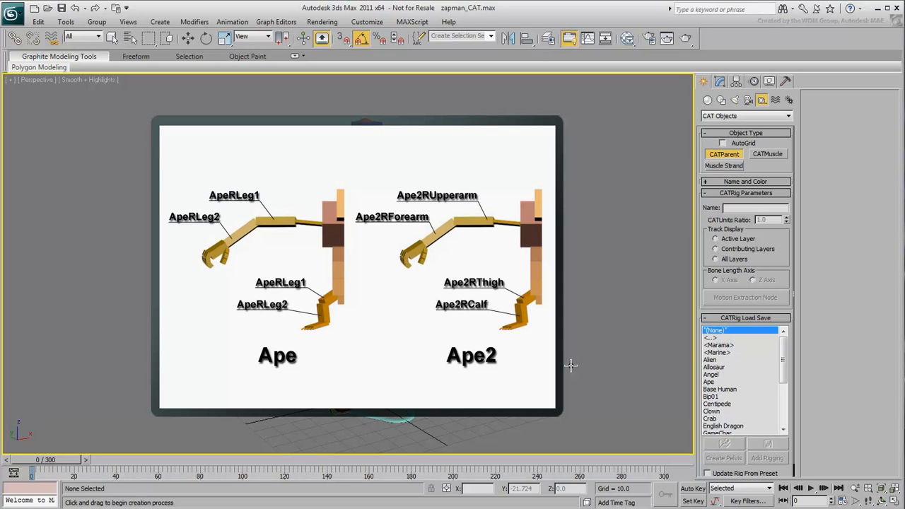
- Select the CAT rig's root helper at the character's feet
drag(162, 173, 343, 343)
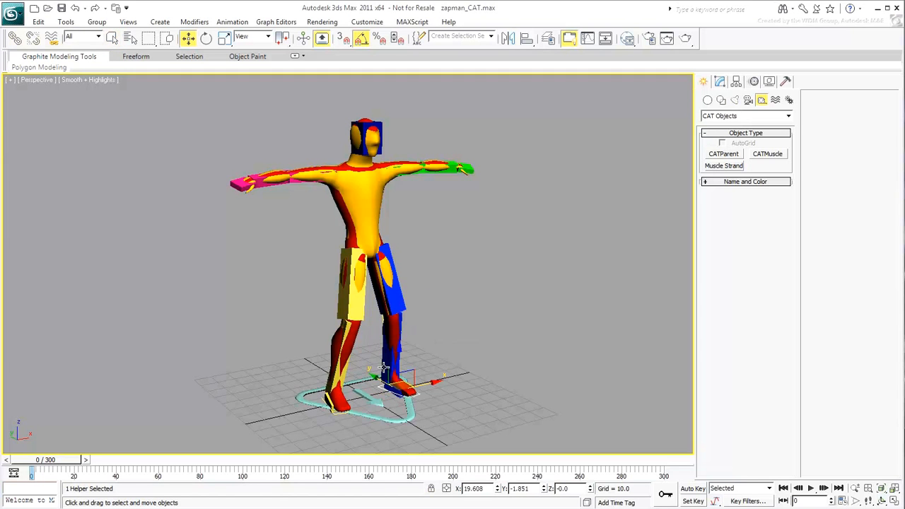
- Select the Base Human rig root and highlight its CATRig Parameters name text
drag(386, 378, 378, 339)
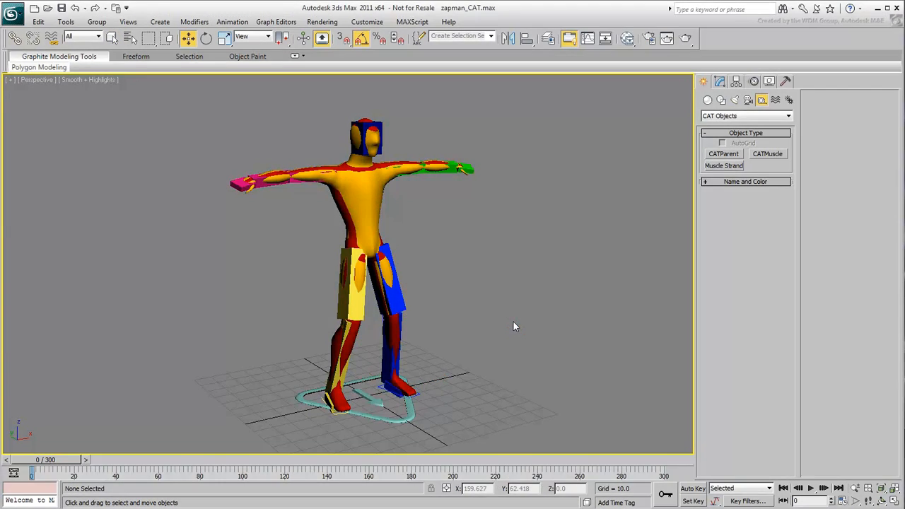
mouse_move(209, 105)
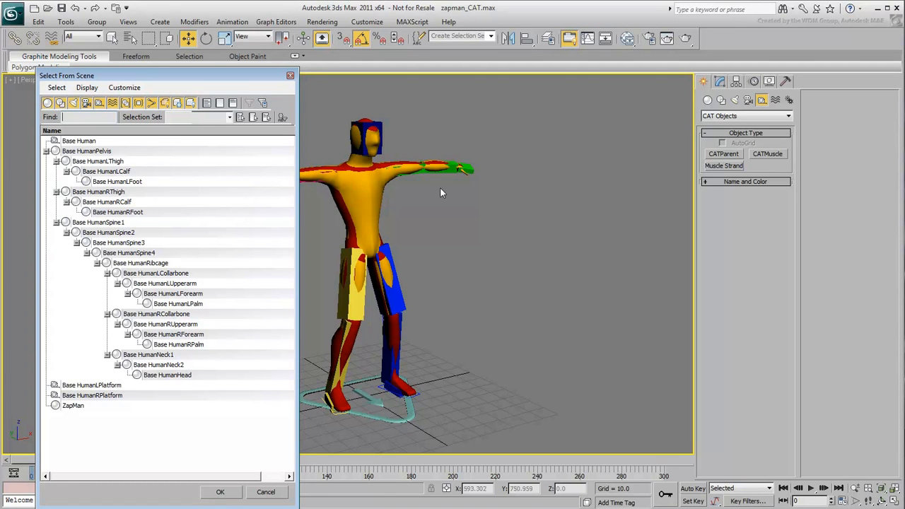
click(265, 491)
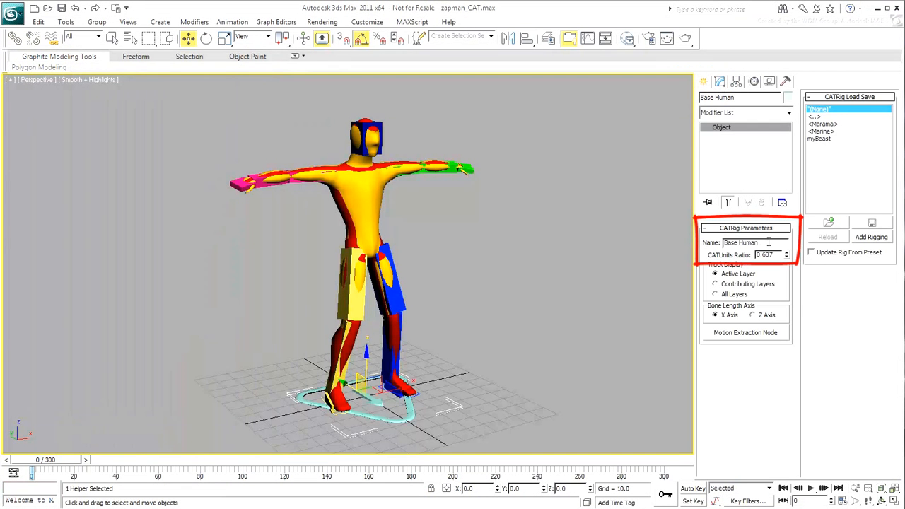
triple_click(741, 243)
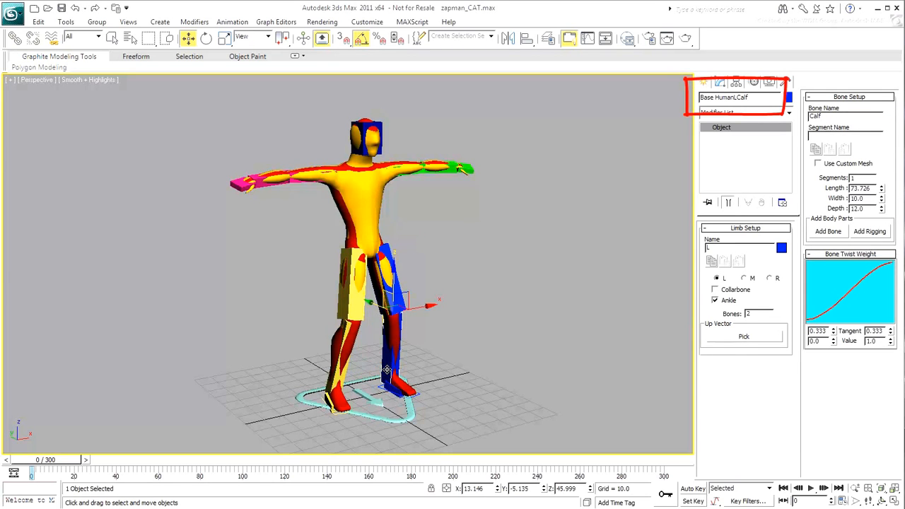
mouse_move(530, 288)
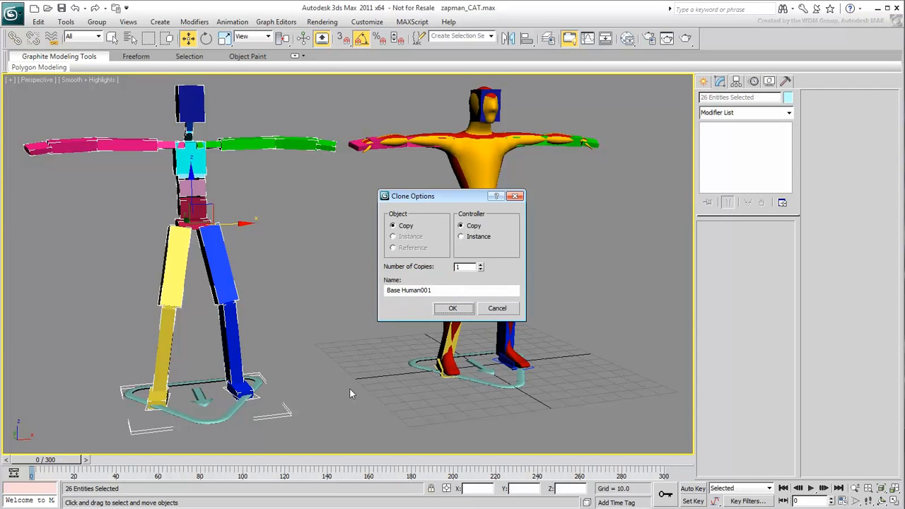
- Clone the Base Human rig as a Copy (Base Human001) and select its root
click(453, 307)
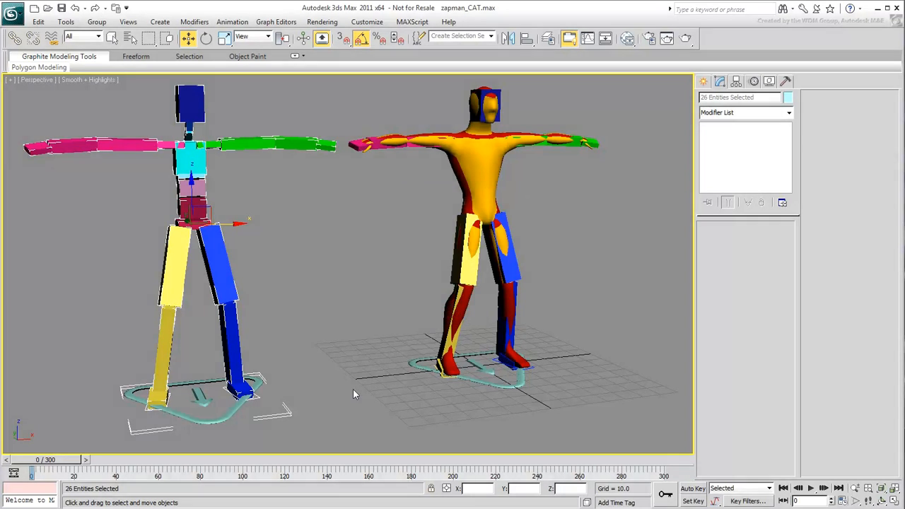
click(233, 414)
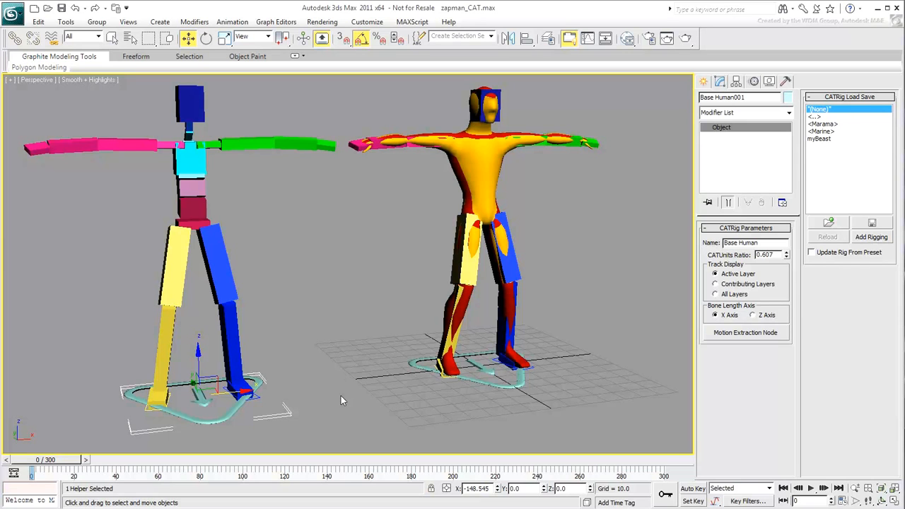
- Rename the copied rig ALICE: and the original rig BOB:
click(763, 242)
text(ALICE)
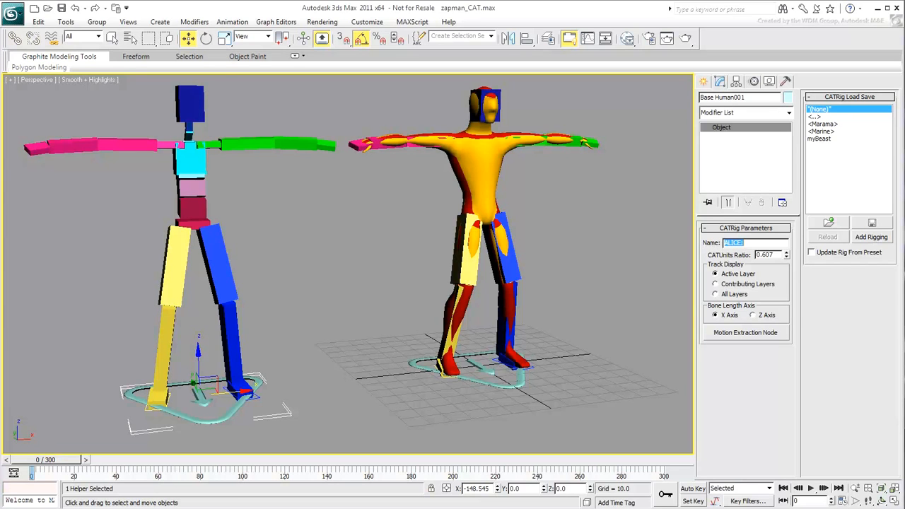
mouse_move(357, 287)
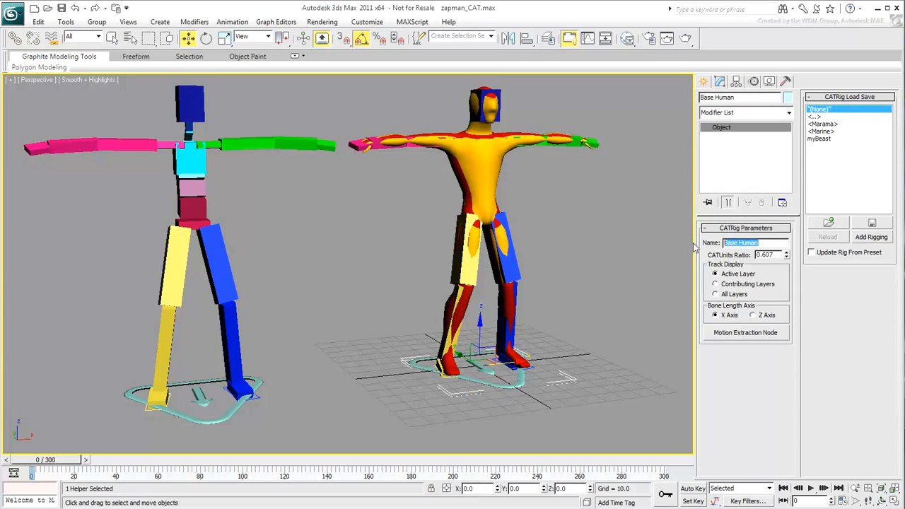
text(BOB:)
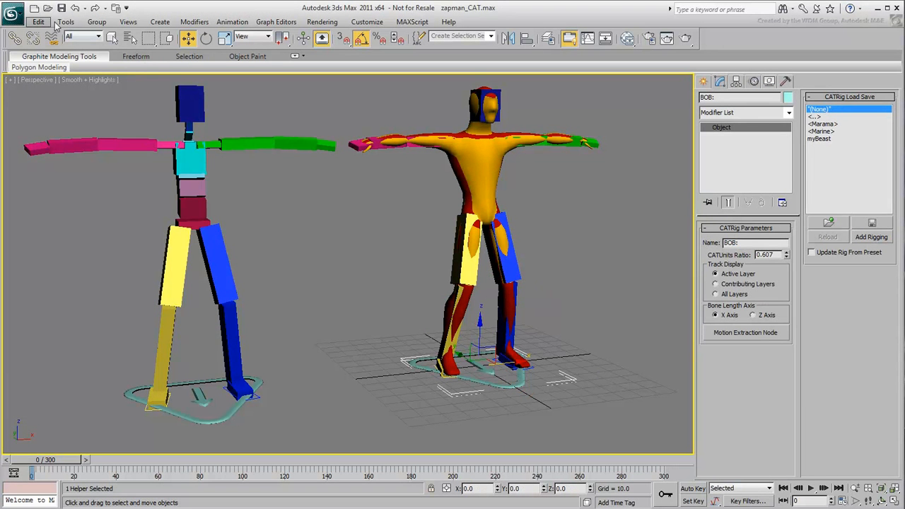
- Export the scene as Alice_Bob.FBX, accepting the FBX export settings
click(12, 13)
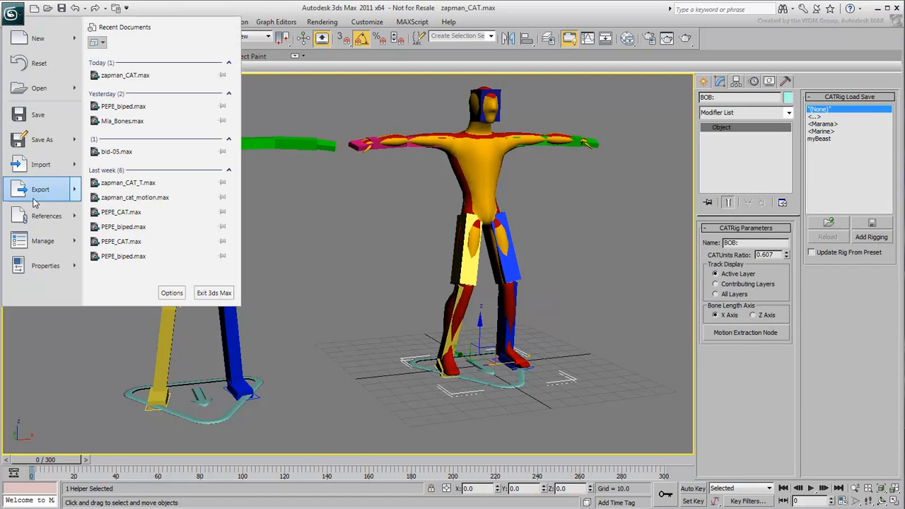
click(40, 189)
text(Alice_Bob)
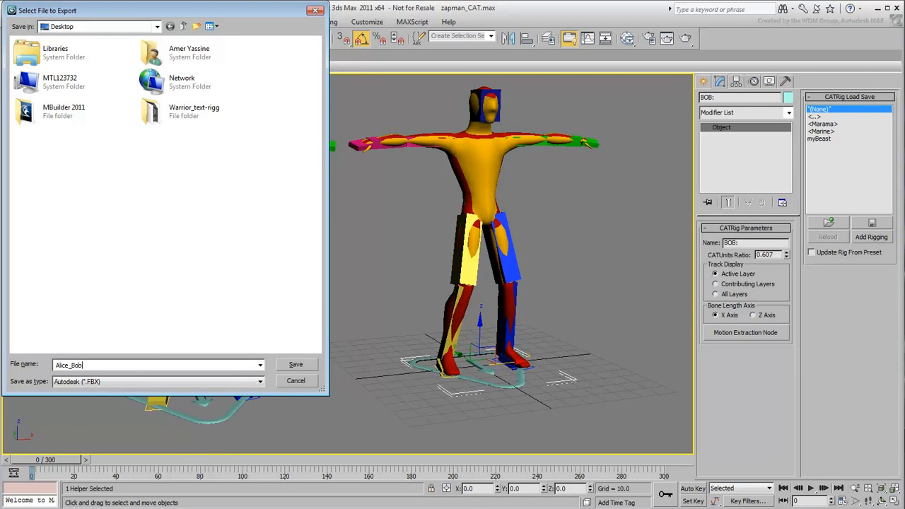
click(294, 365)
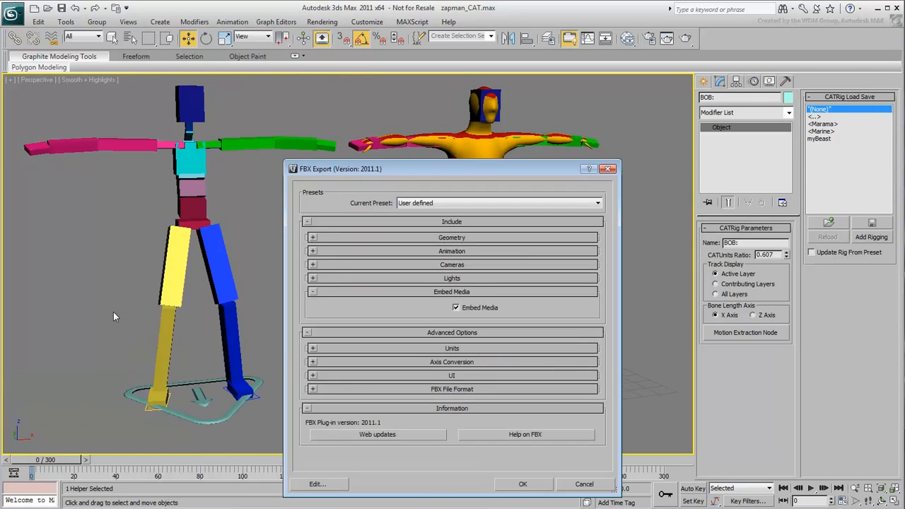
click(523, 484)
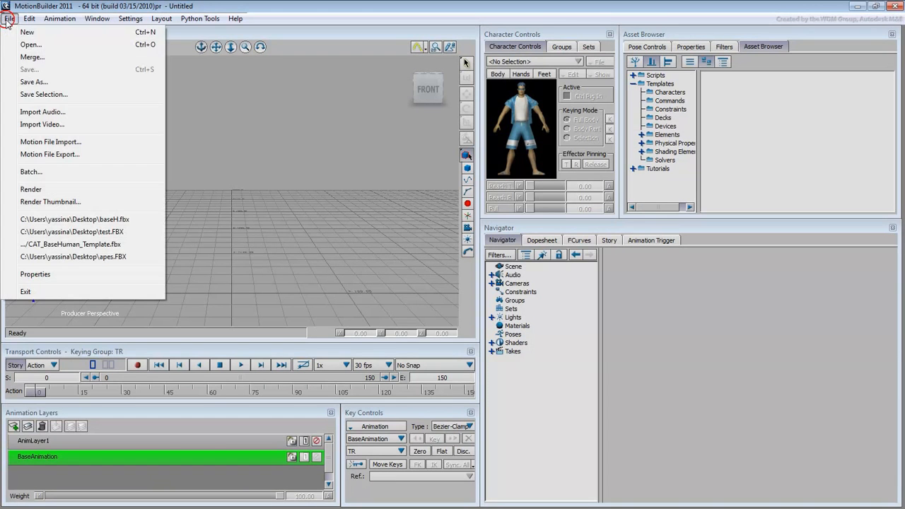
- Open Alice_Bob.FBX from the Desktop
click(30, 44)
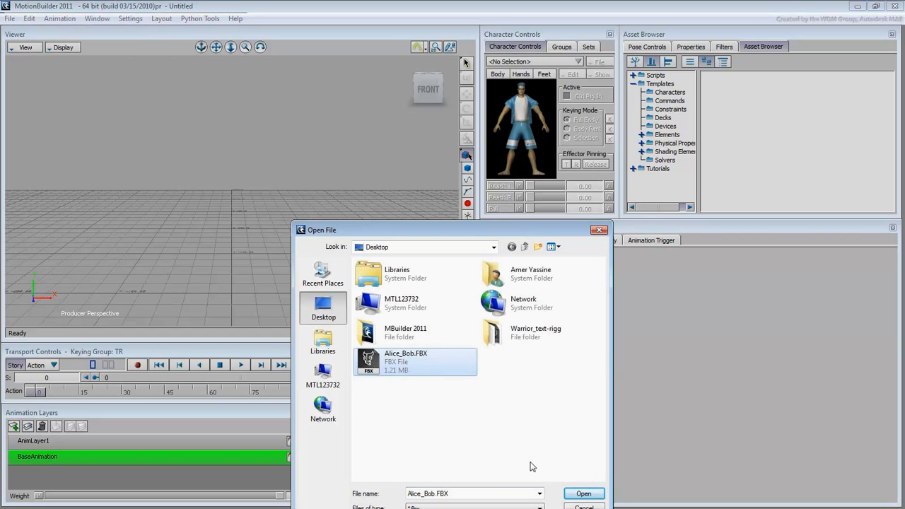
click(584, 494)
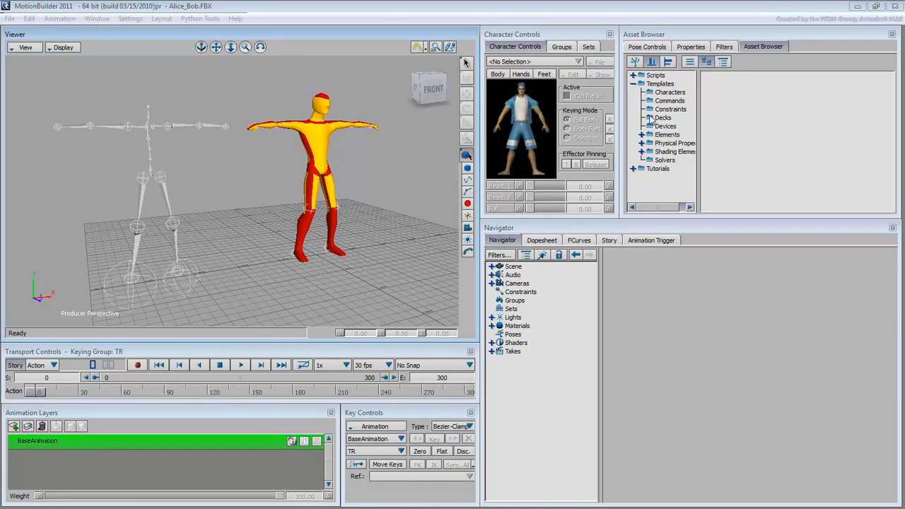
- Drop the Character template onto the skeleton and review then close the Missing Nodes list
click(670, 92)
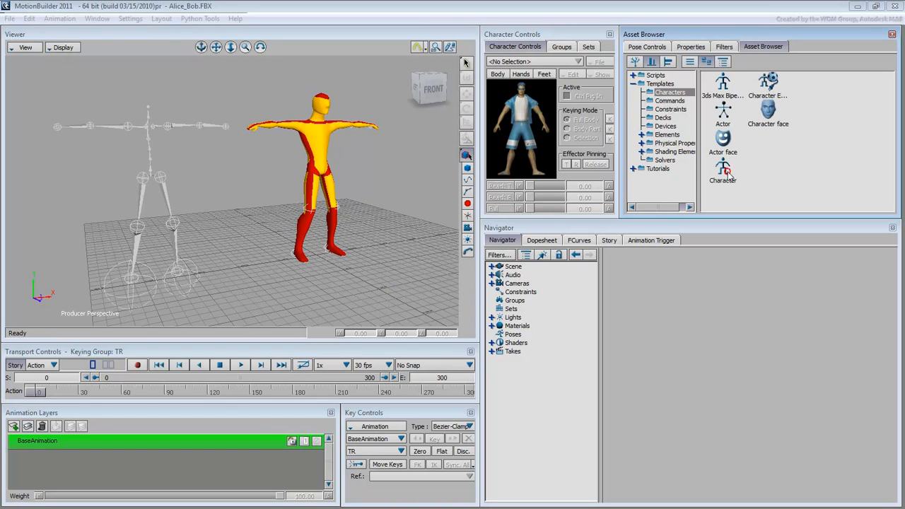
click(150, 177)
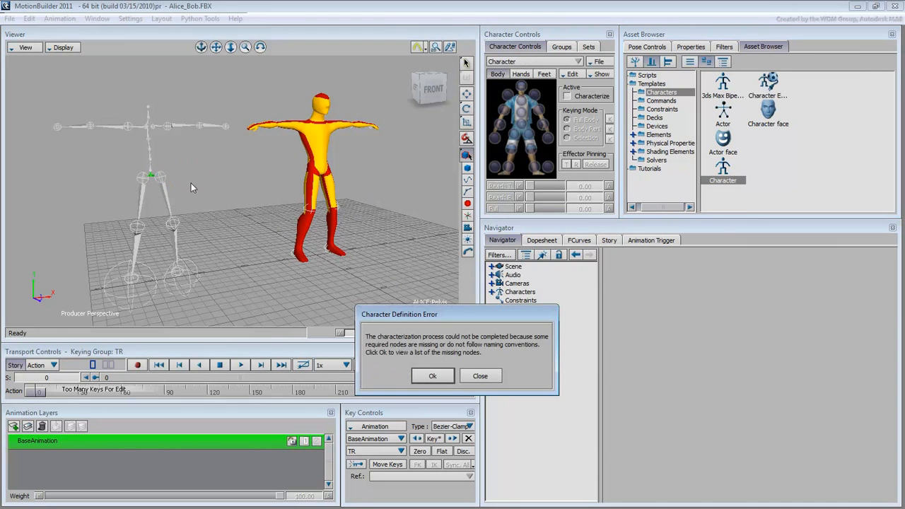
mouse_move(240, 244)
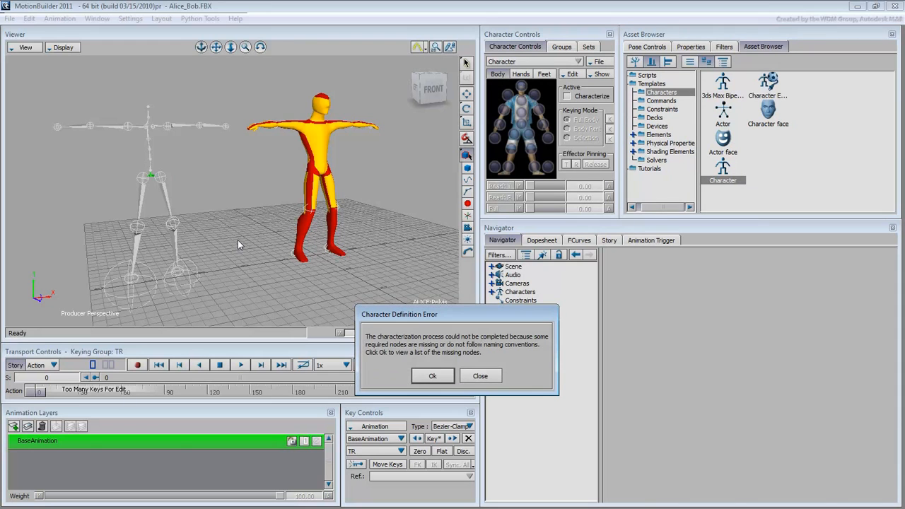
click(433, 375)
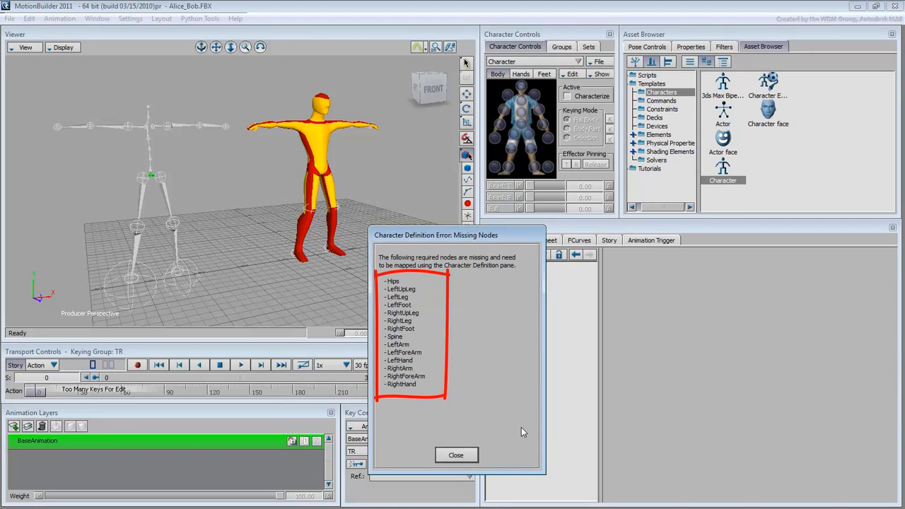
click(456, 455)
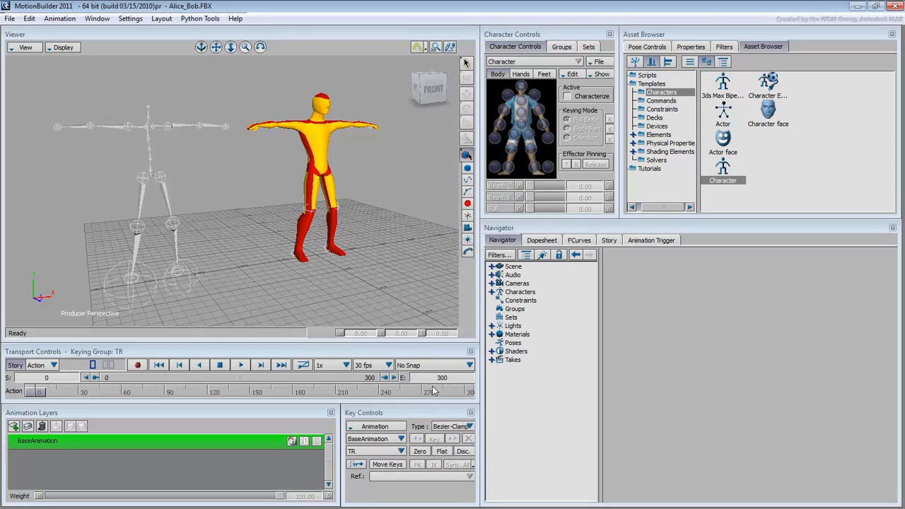
- Rename the new Character to CAT Base Human
click(491, 293)
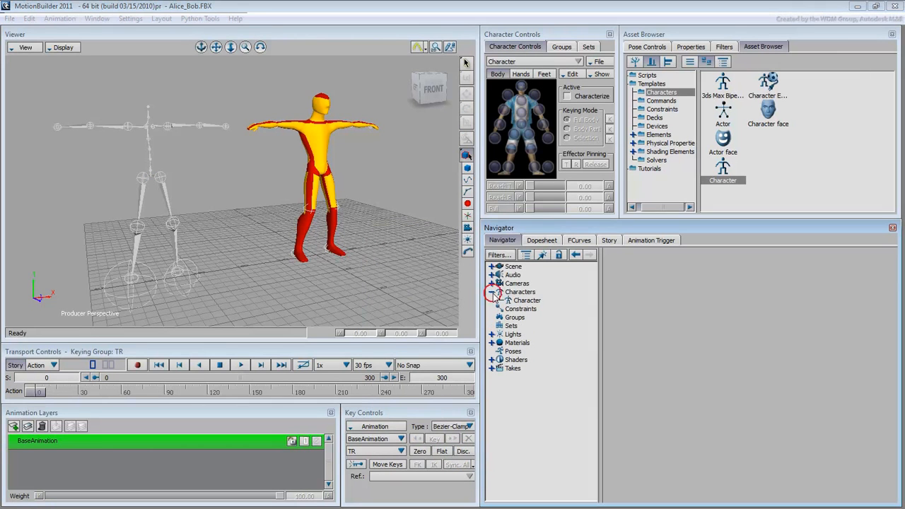
right_click(526, 300)
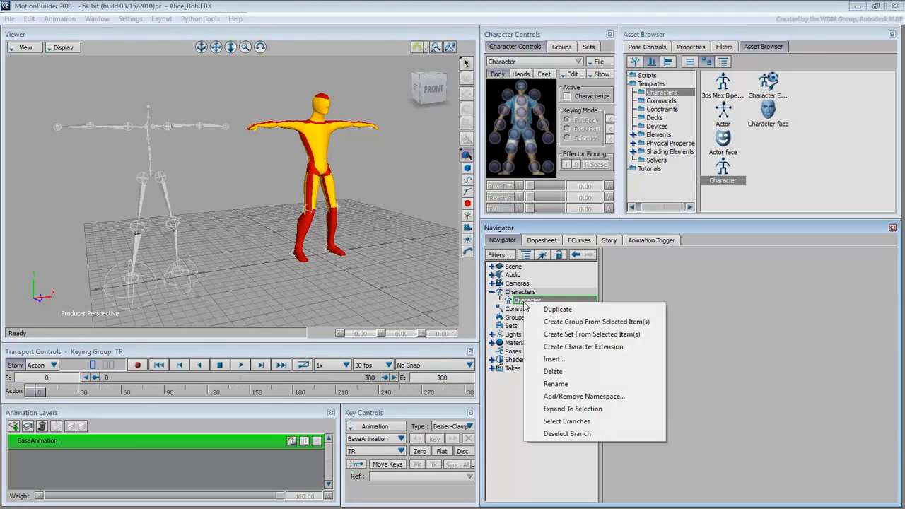
mouse_move(559, 384)
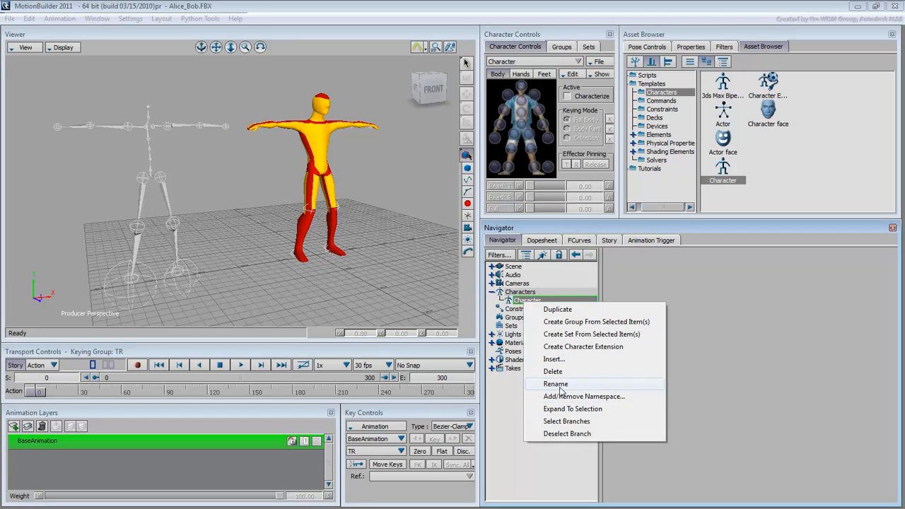
click(556, 383)
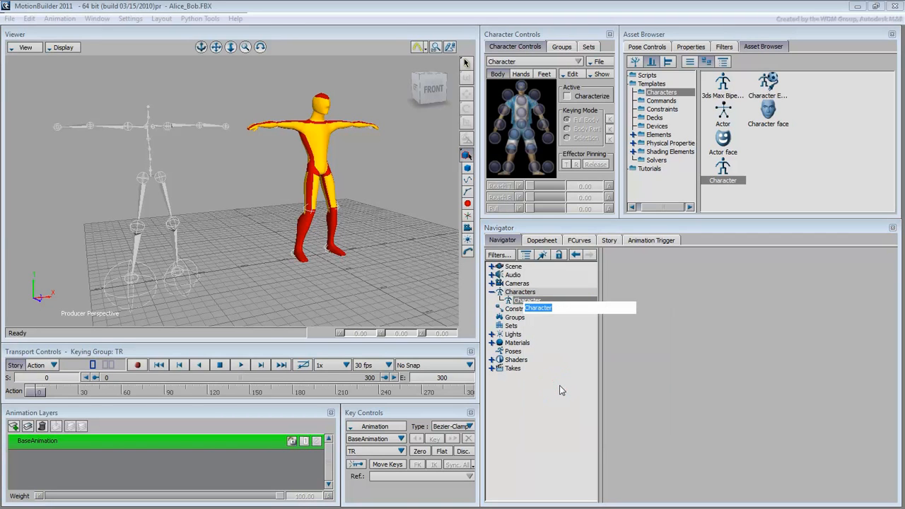
text(CAT)
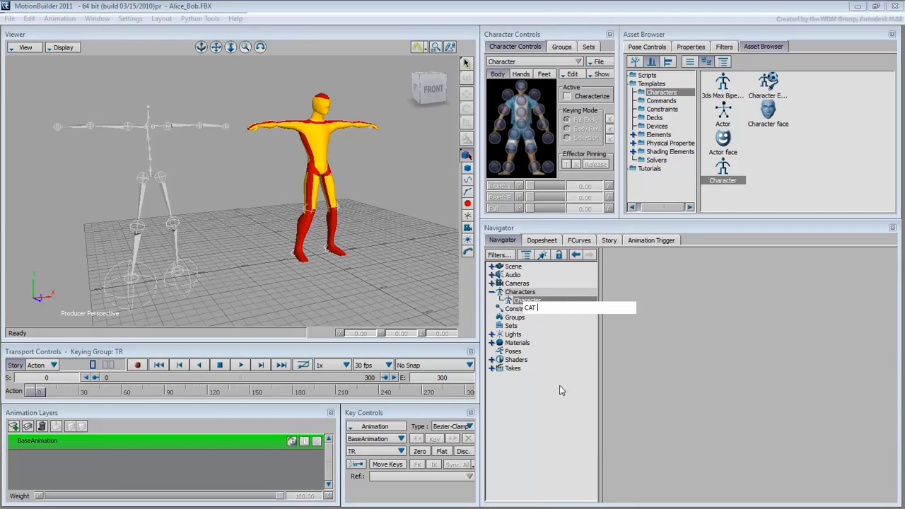
text(Base Human)
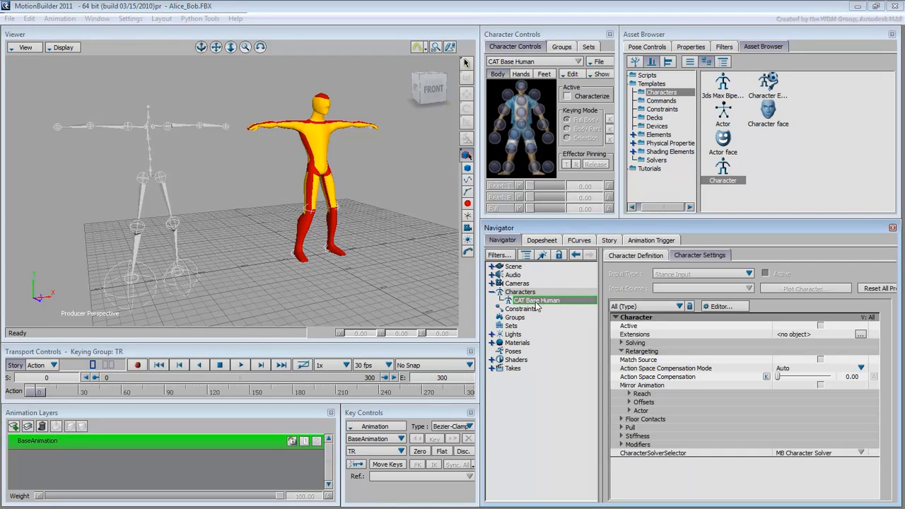
- Show the Character Definition mapping list with the Base (required) slots expanded
click(635, 255)
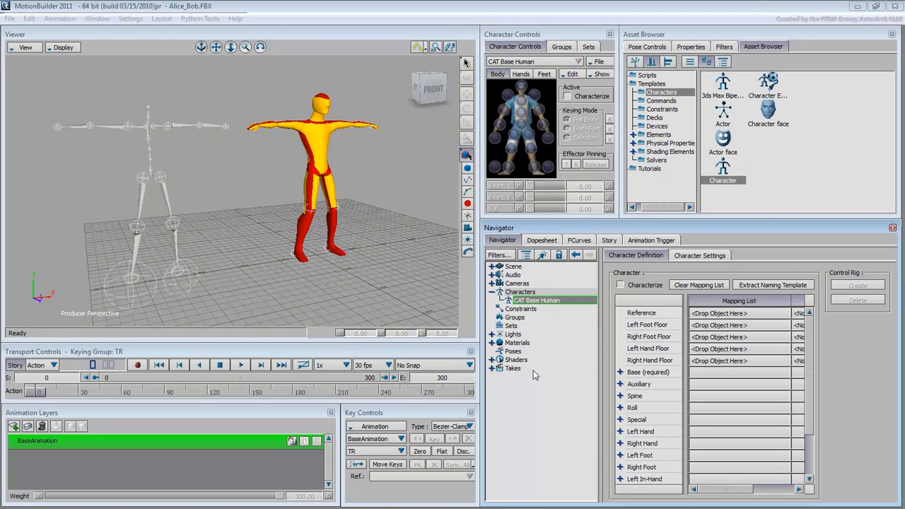
click(620, 372)
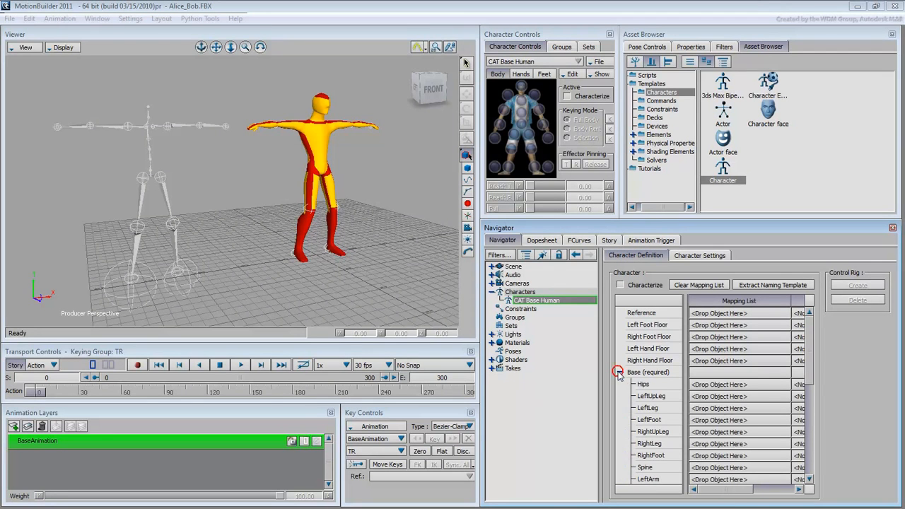
scroll(down, 3)
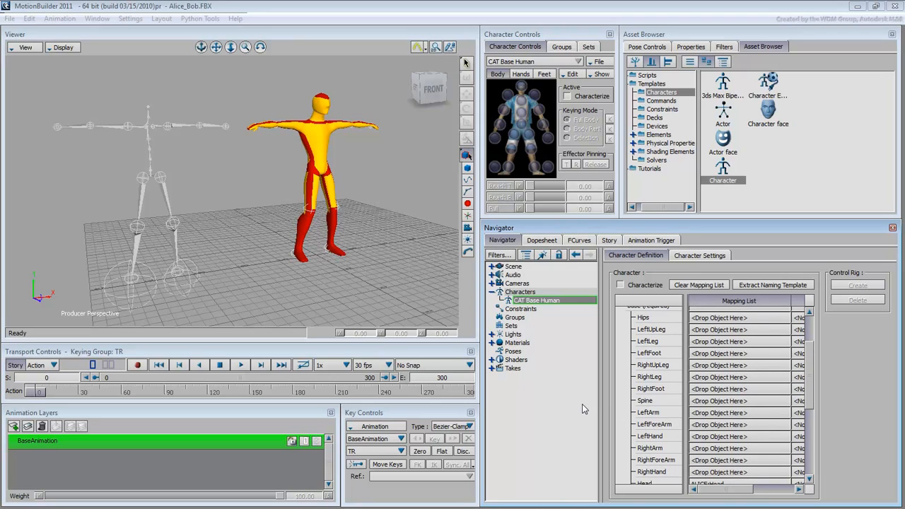
mouse_move(157, 184)
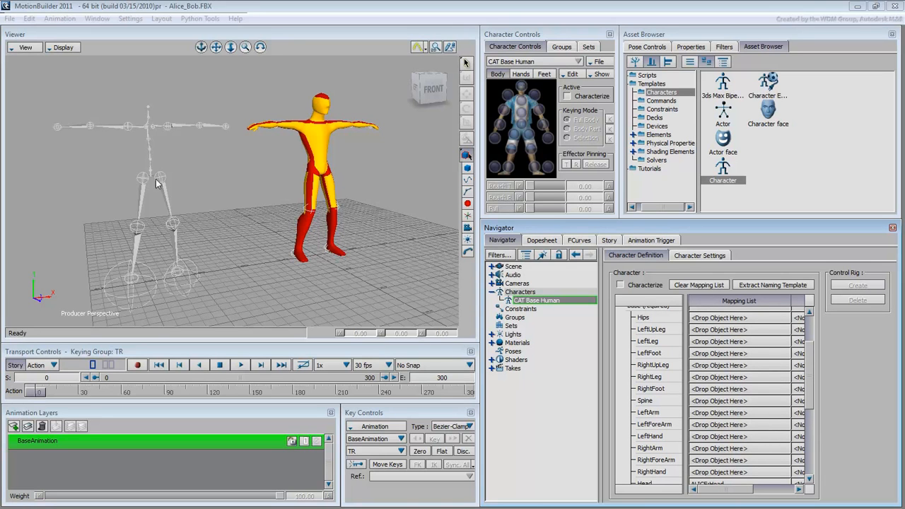
- Map ALICE Pelvis, LThigh and LCalf onto the Hips, LeftUpLeg and LeftLeg slots
click(150, 177)
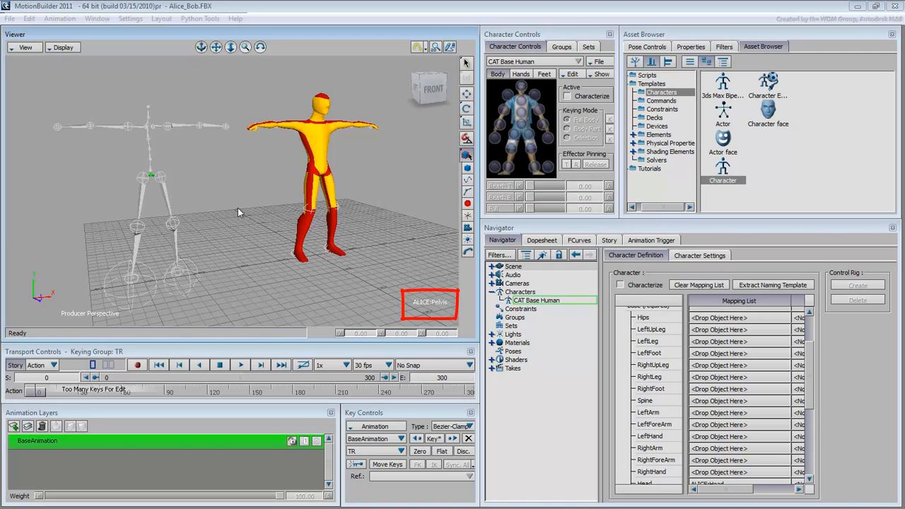
key(Alt)
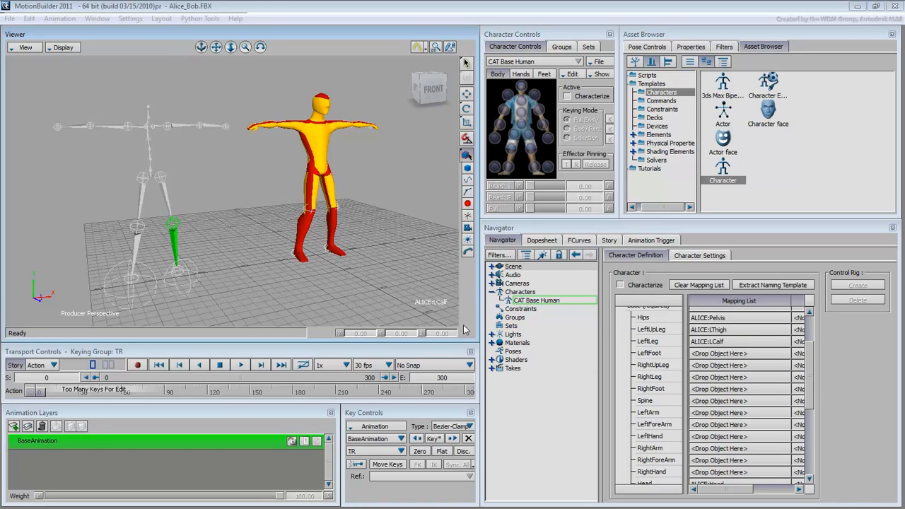
key(ctrl+w)
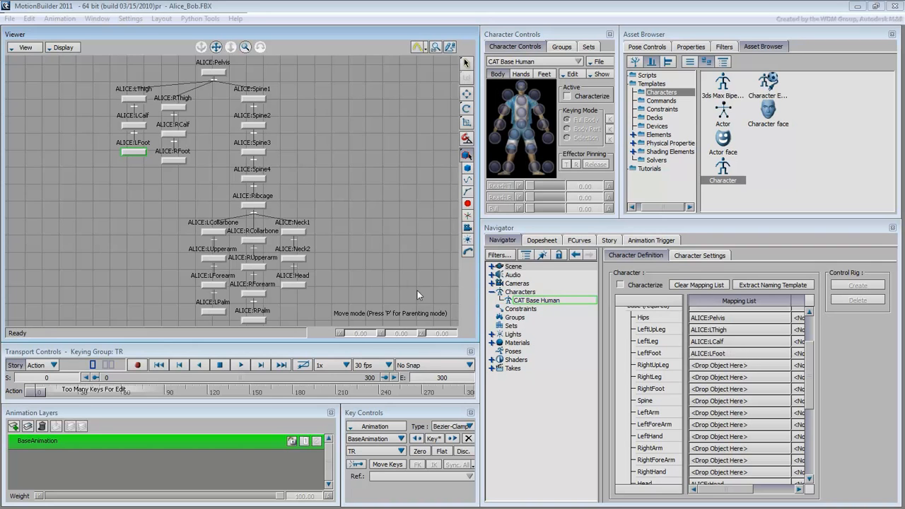
- Map ALICE's LFoot, right leg, Spine1, arms, palms and Head into the Base slots
click(173, 107)
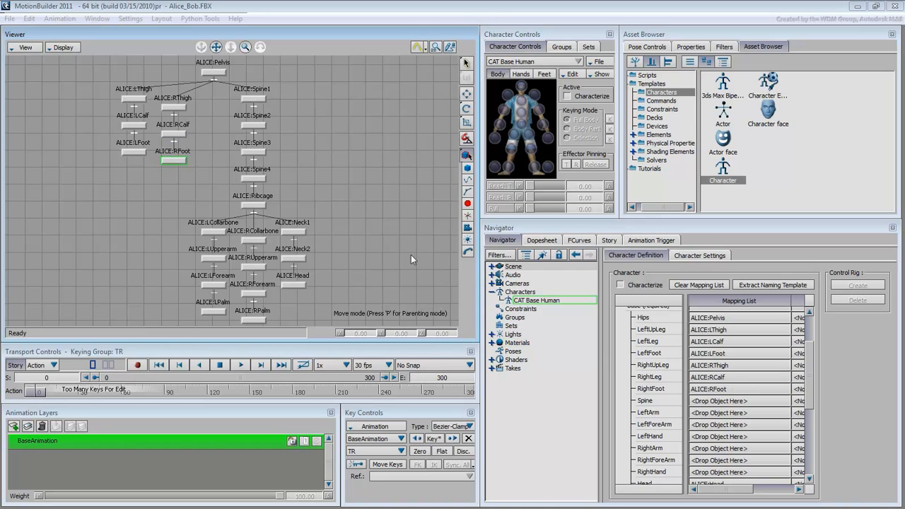
click(254, 99)
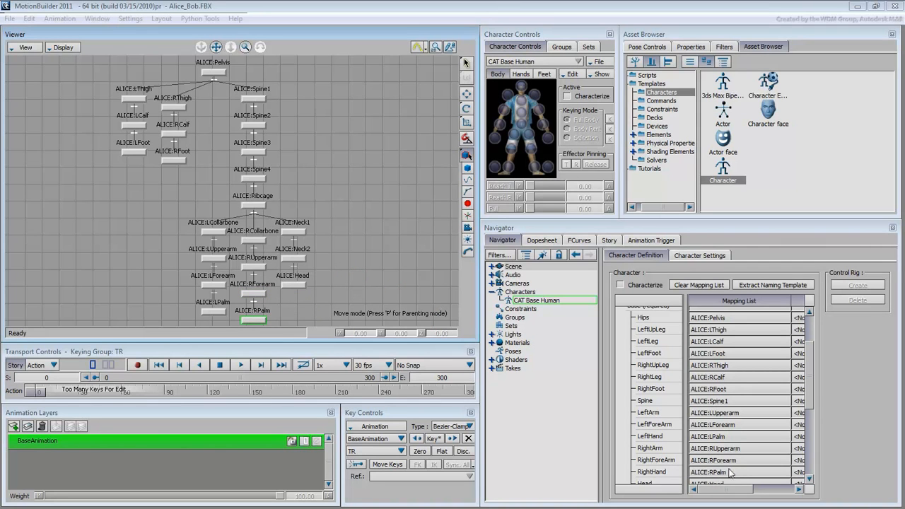
scroll(down, 3)
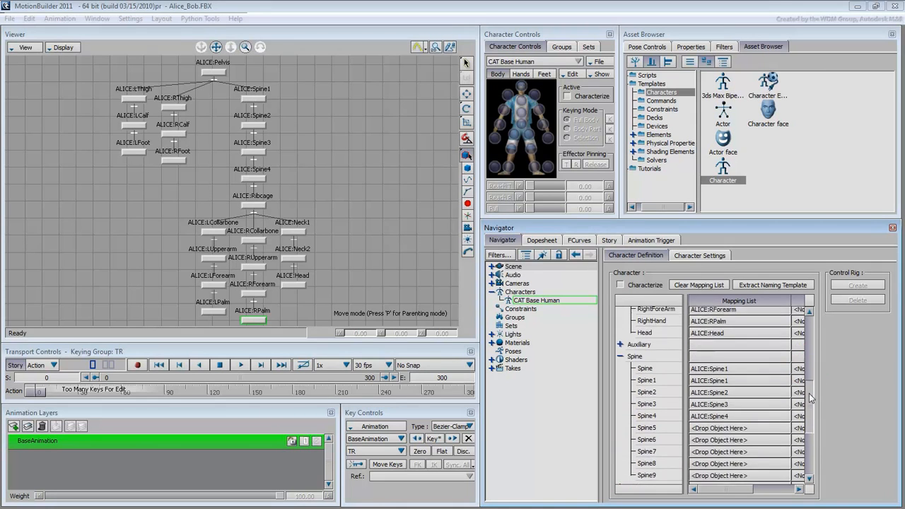
- Assign ALICE Spine2, Spine3, Spine4 and Ribcage to the Spine1–Spine4 slots
scroll(down, 3)
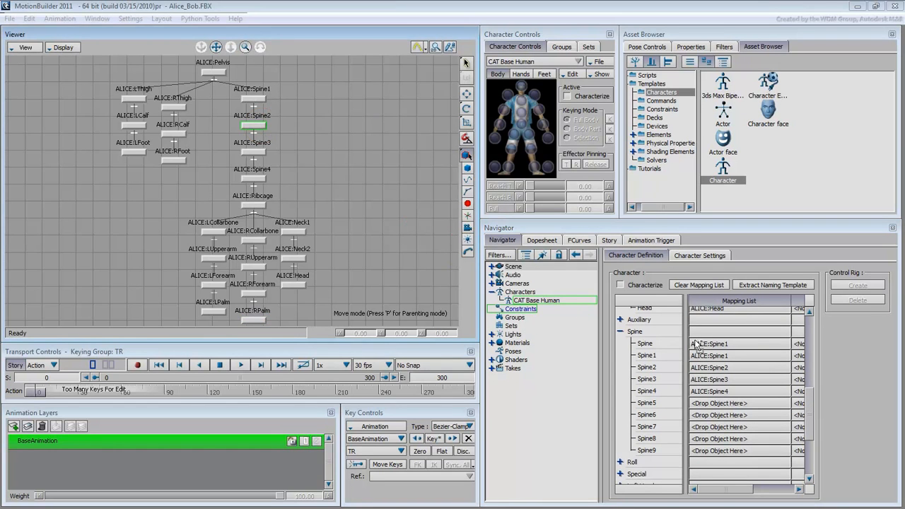
click(254, 151)
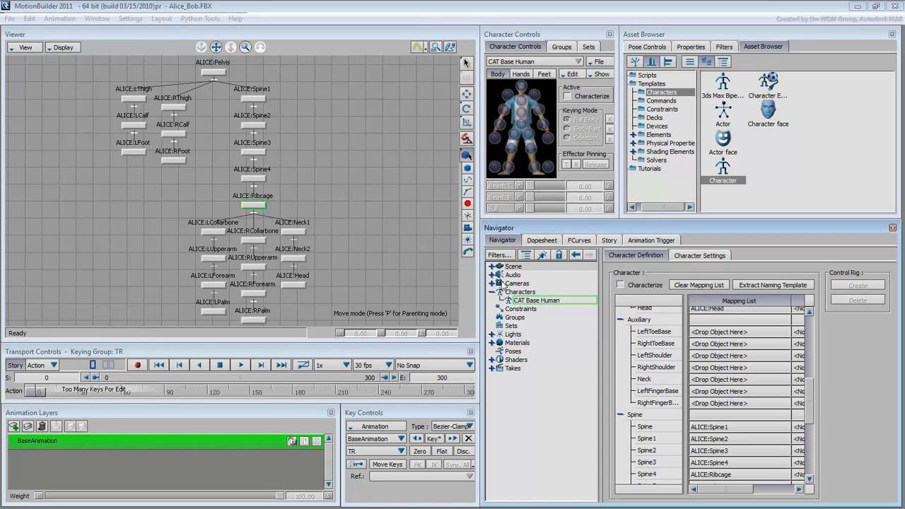
click(213, 231)
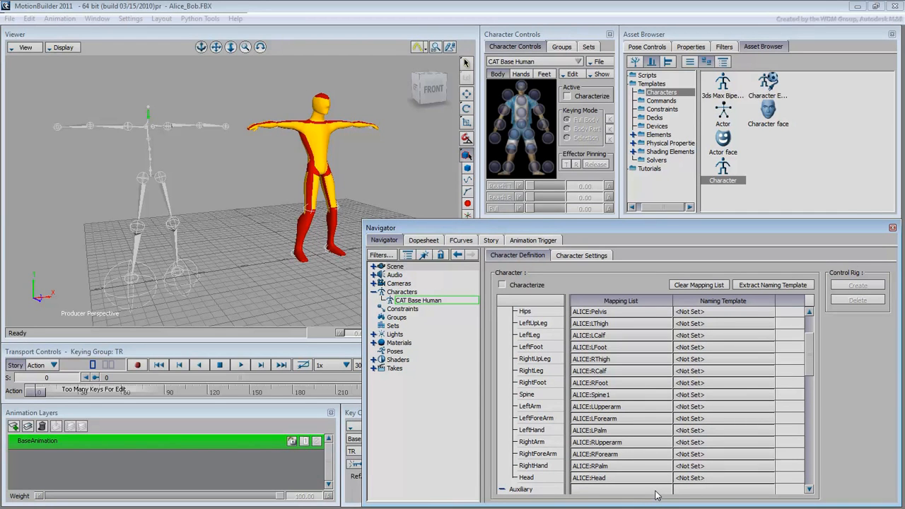
mouse_move(668, 495)
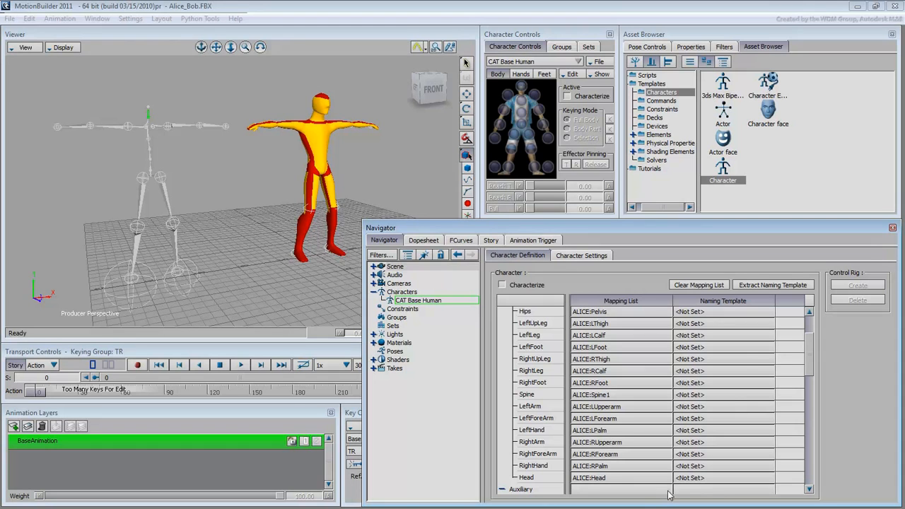
- Extract a naming template from the mapped ALICE bones
click(773, 285)
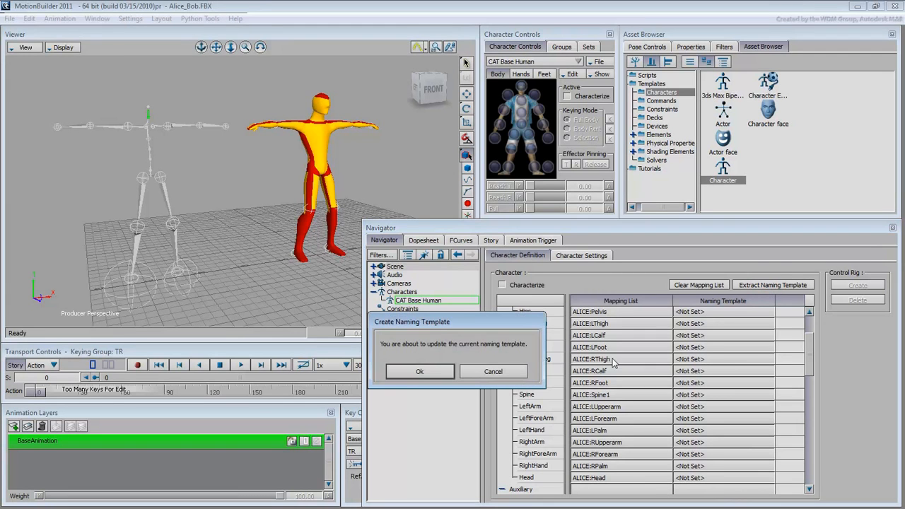
click(419, 372)
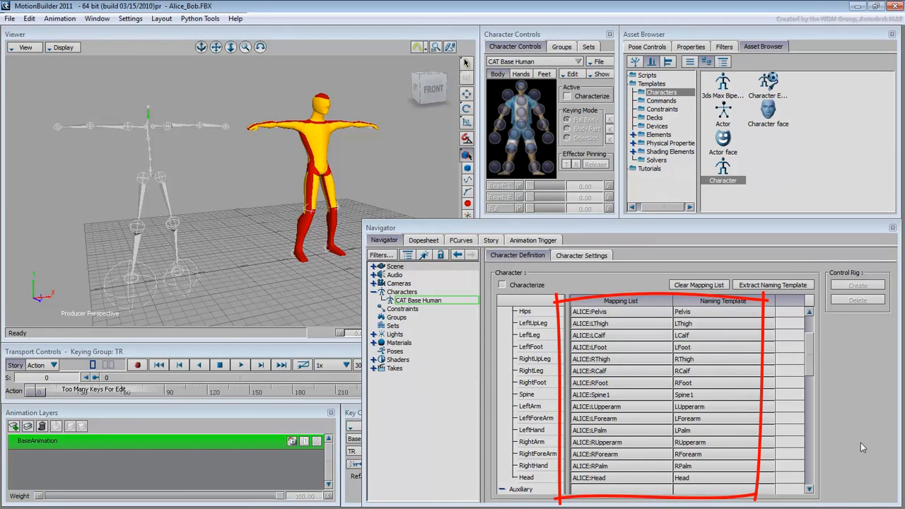
mouse_move(778, 358)
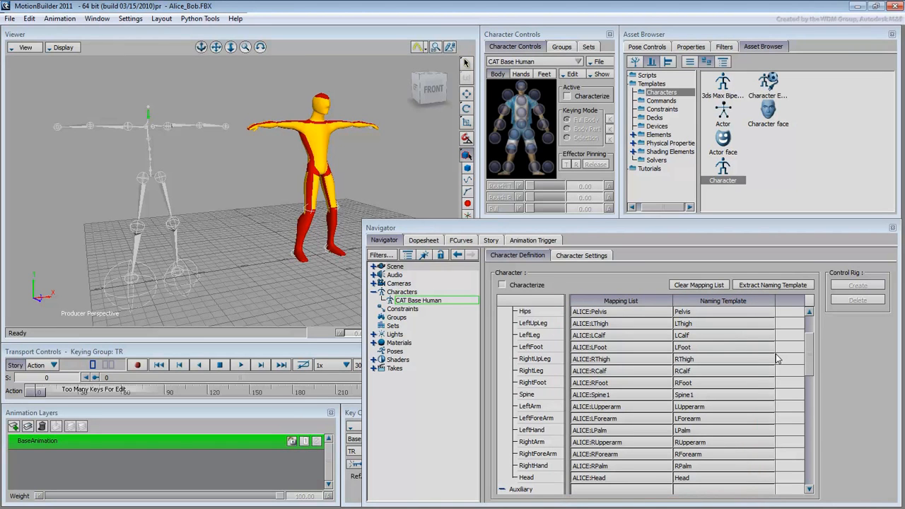
mouse_move(696, 287)
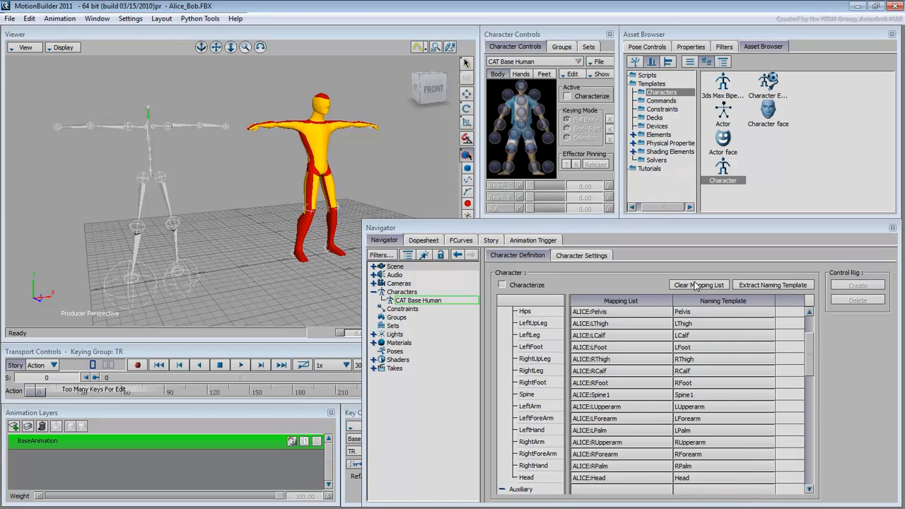
- Clear every mapped bone from the Mapping List
click(698, 284)
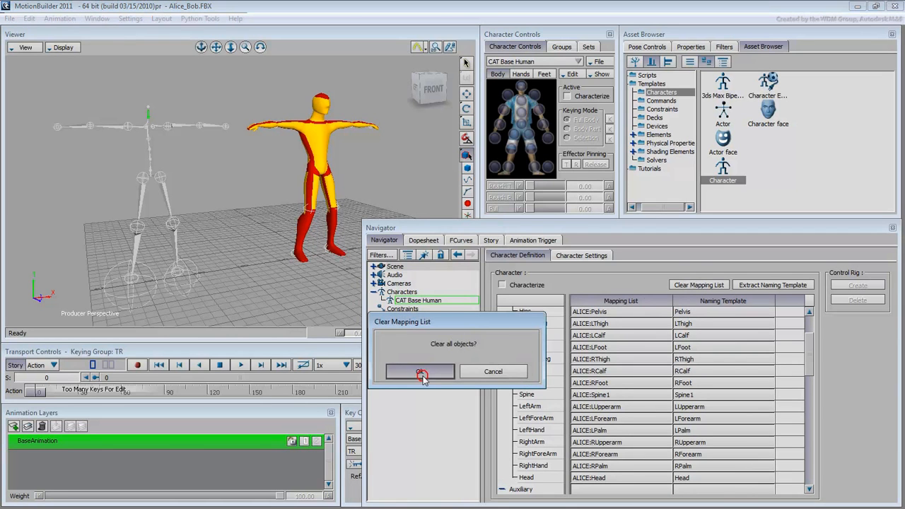
click(420, 372)
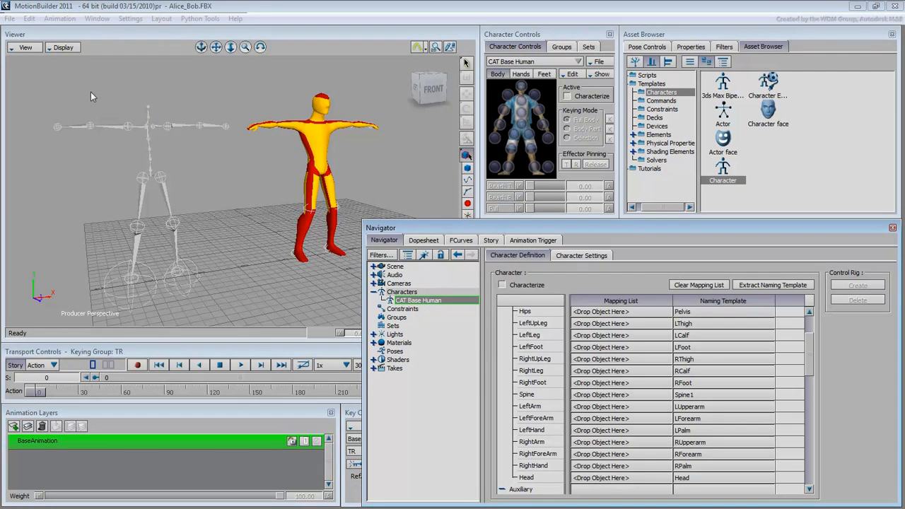
- Save the selected character as CAT_BaseHuman_Template on the Desktop, characters included
click(10, 17)
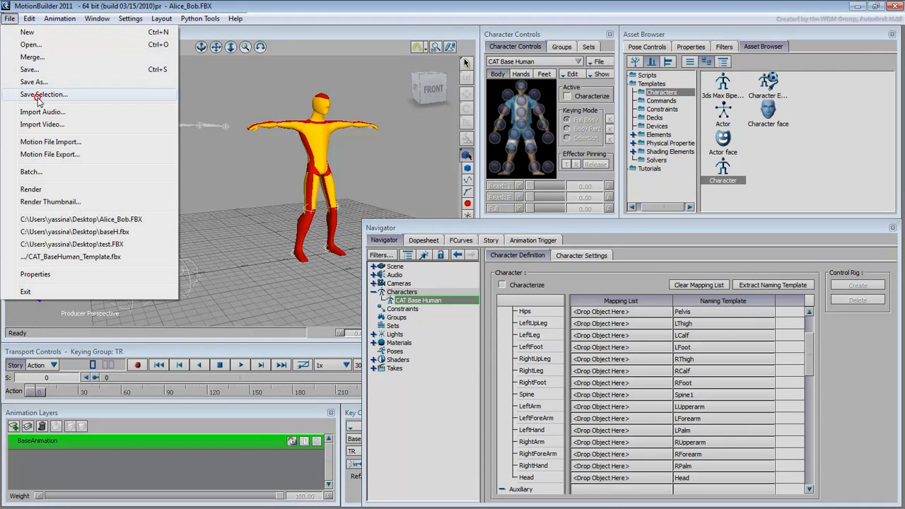
click(45, 94)
text(CAT_BaseHuman_Templa)
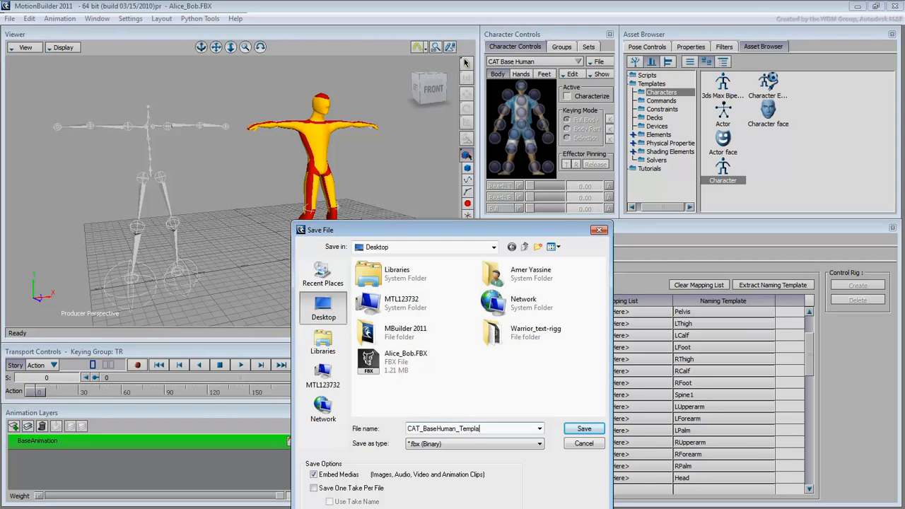
click(584, 429)
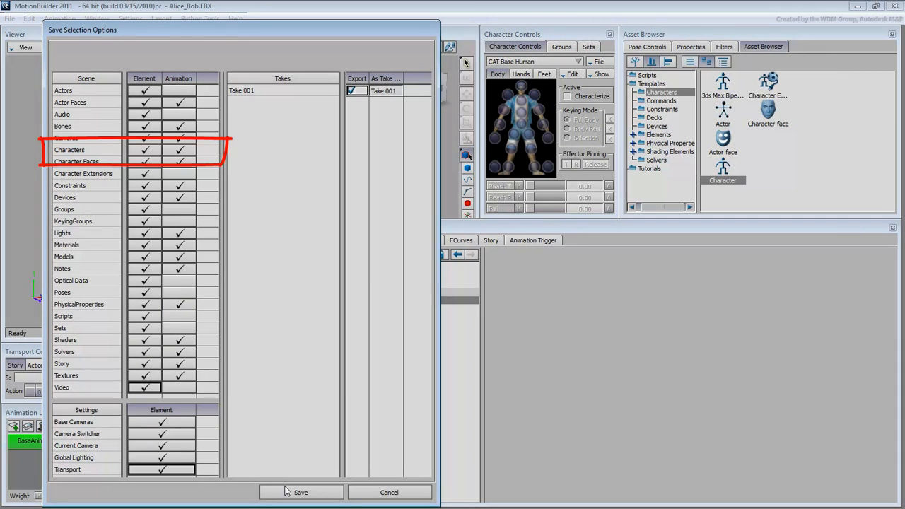
click(301, 492)
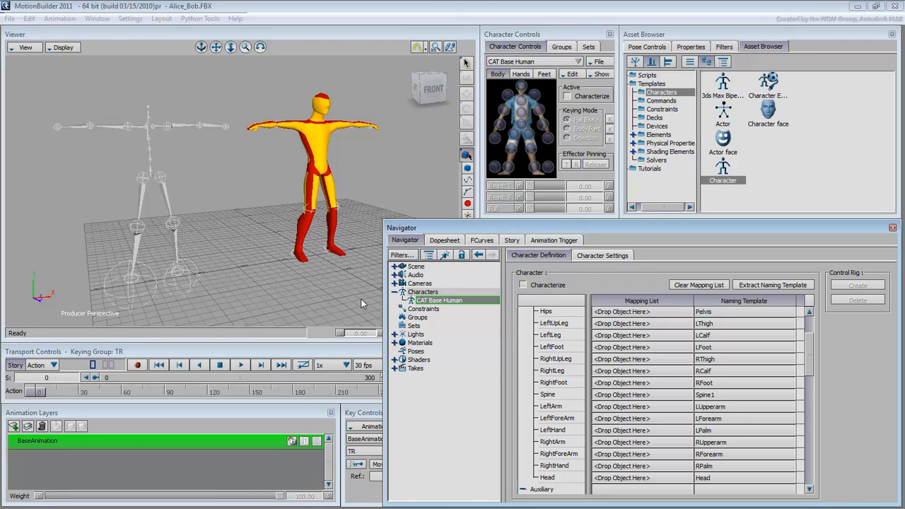
- Reopen Alice_Bob.FBX, discarding the unsaved scene changes
click(10, 17)
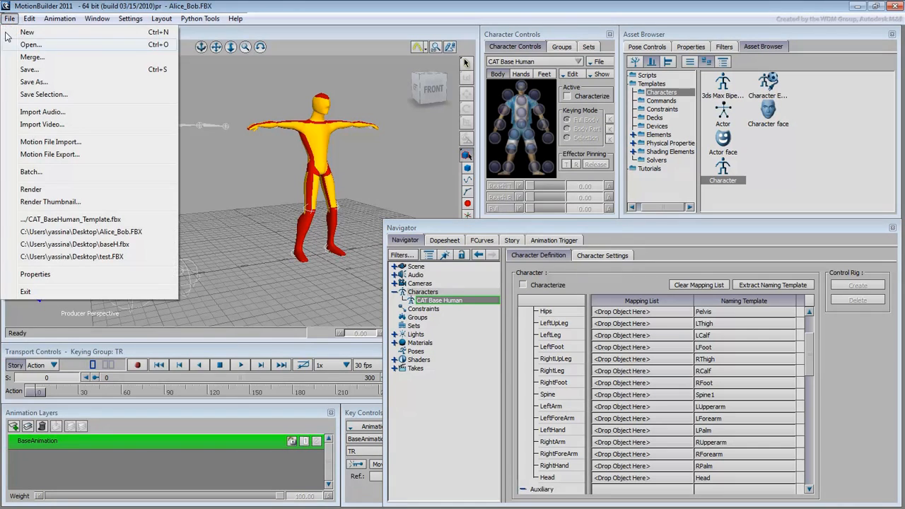
click(27, 31)
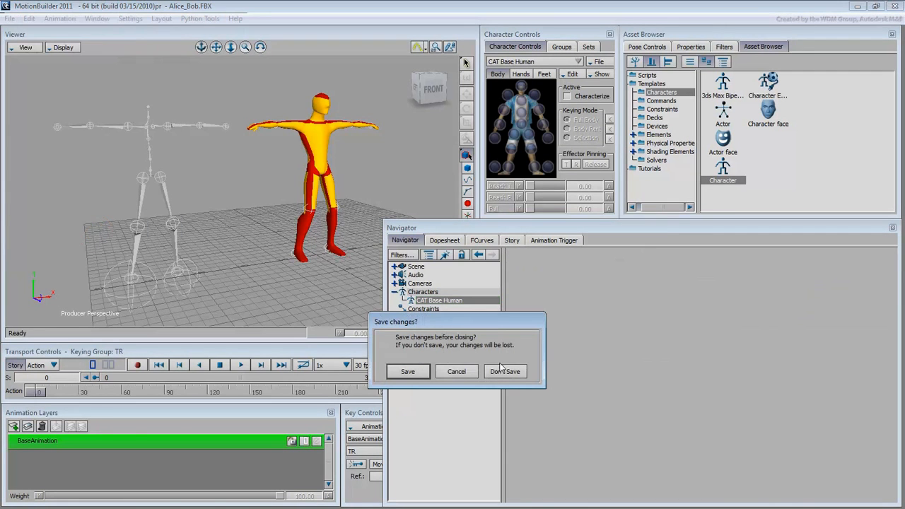
click(505, 371)
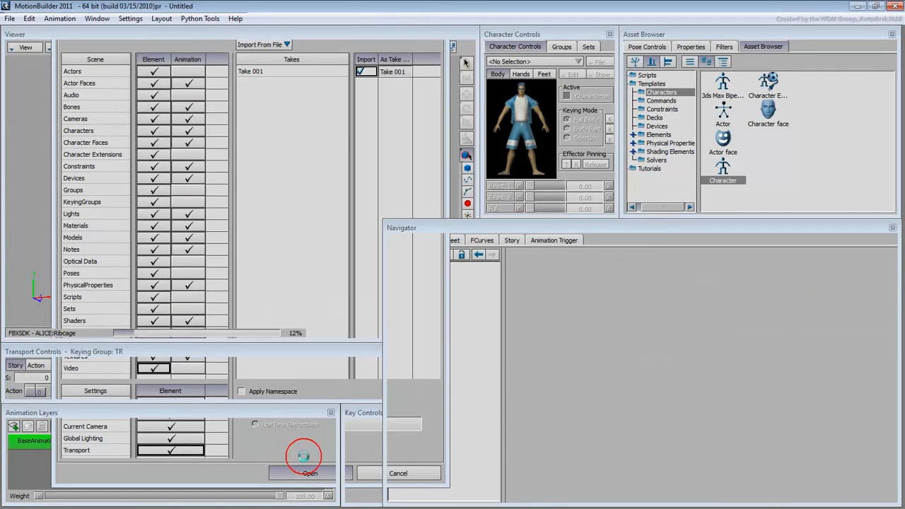
click(310, 472)
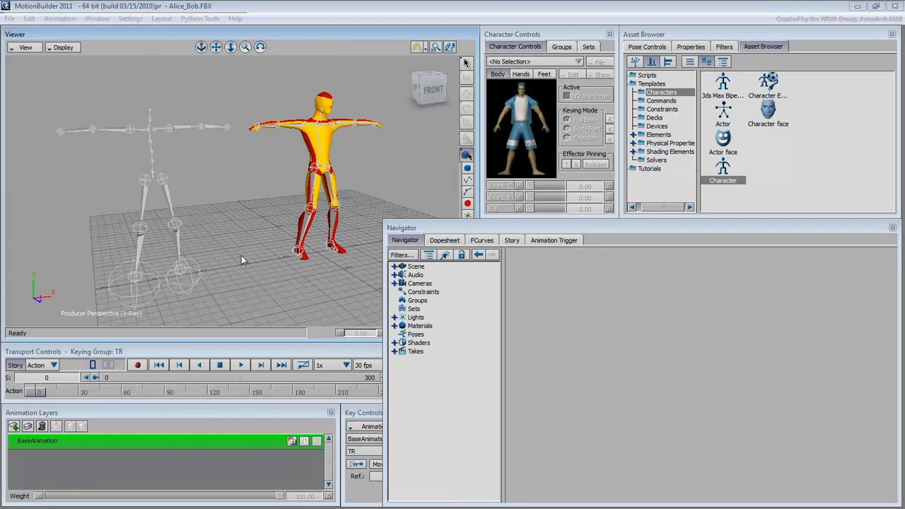
mouse_move(53, 39)
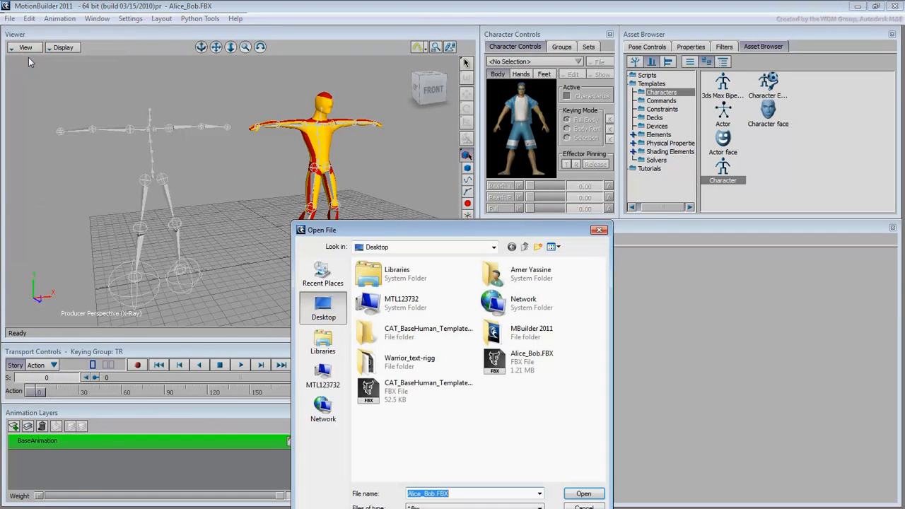
- Merge in CAT_BaseHuman_Template and show the CAT Base Human character definition
click(415, 391)
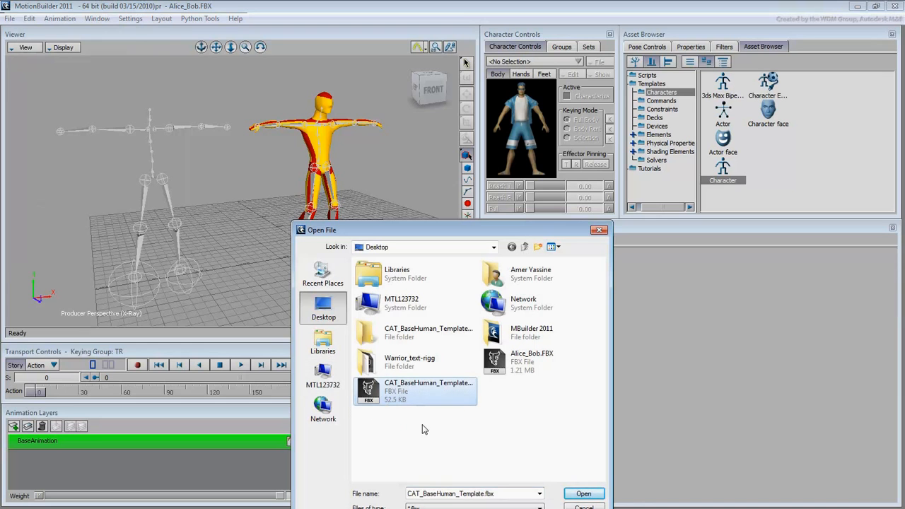
click(583, 493)
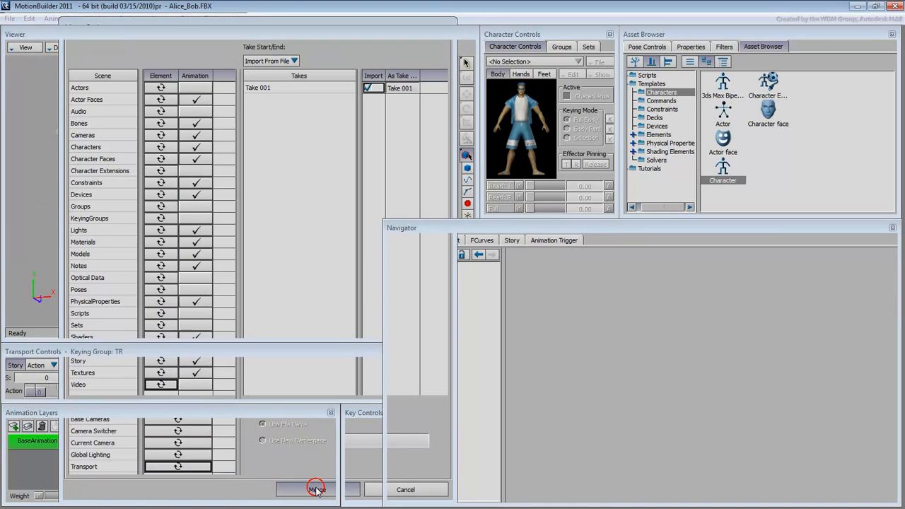
click(316, 489)
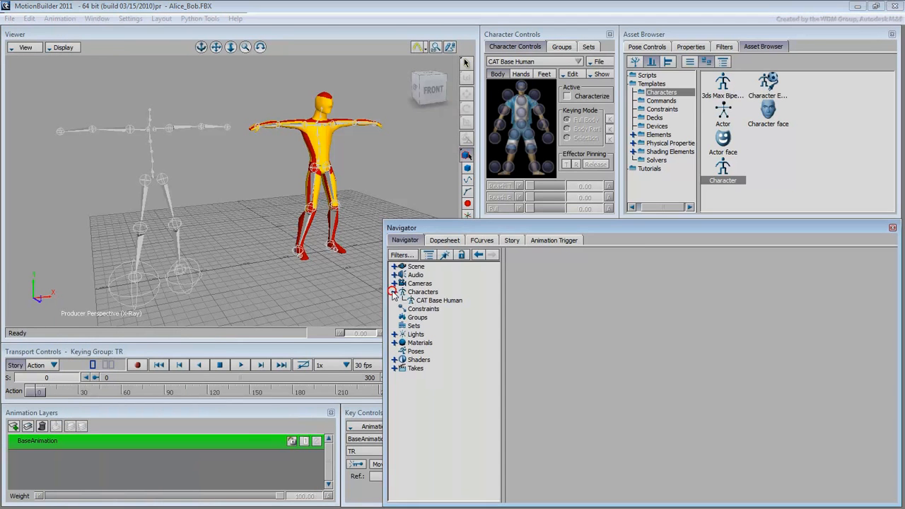
click(438, 300)
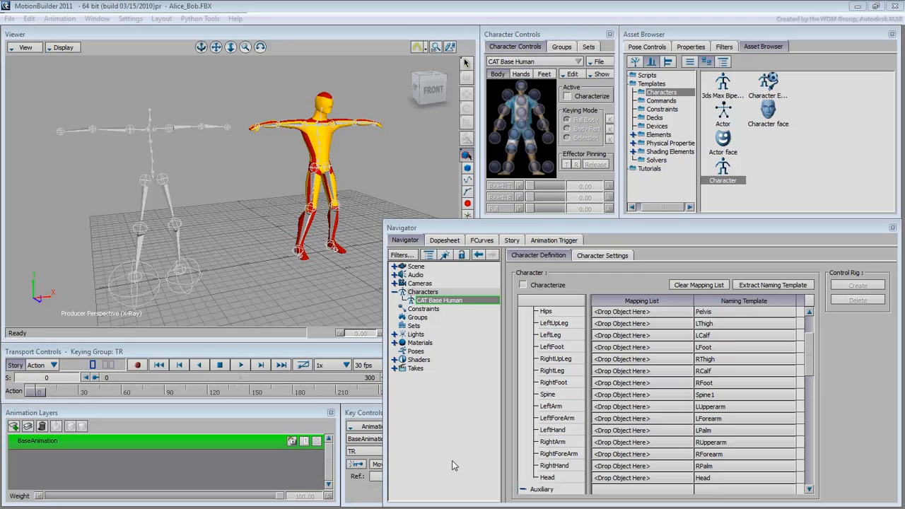
mouse_move(104, 125)
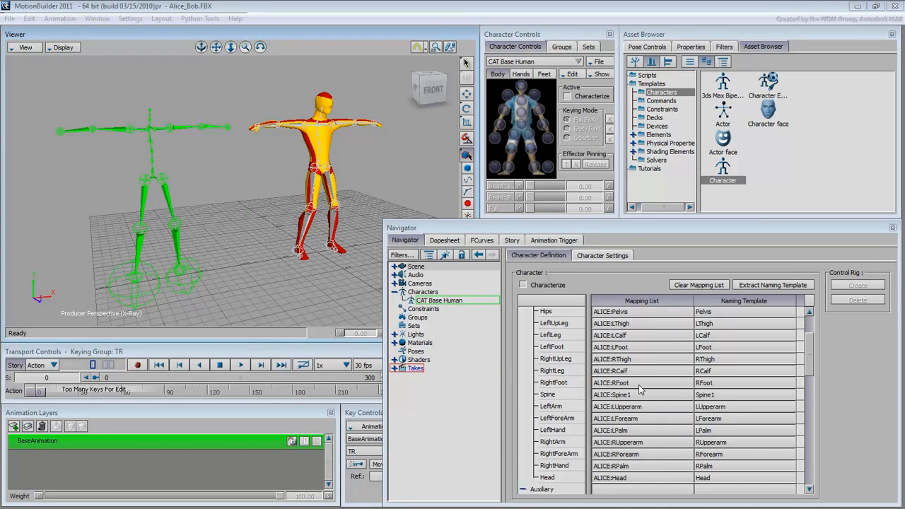
mouse_move(855, 443)
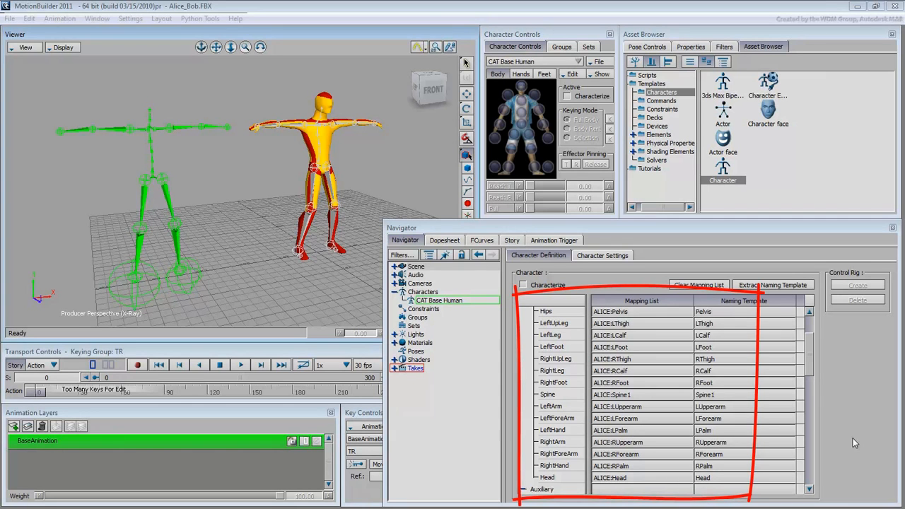
- Rename CAT Base Human to ALICE and characterize it
right_click(438, 299)
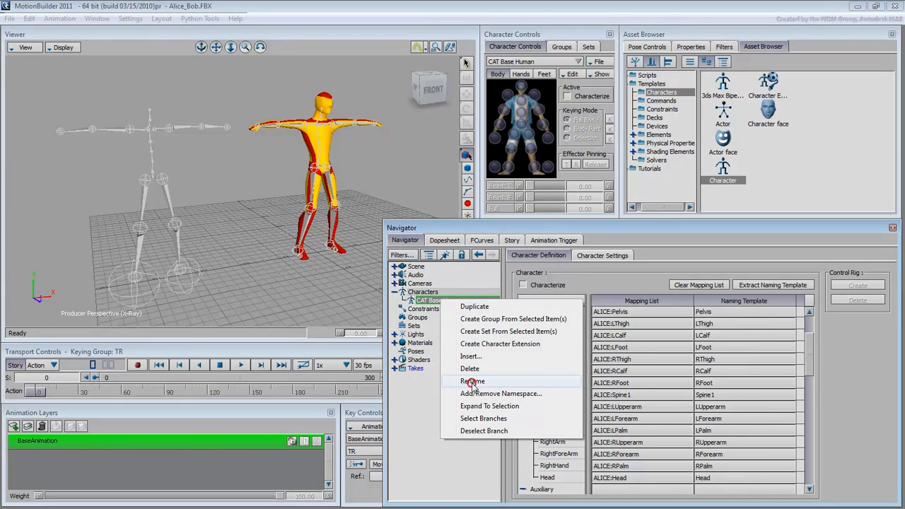
click(473, 382)
text(ALICE)
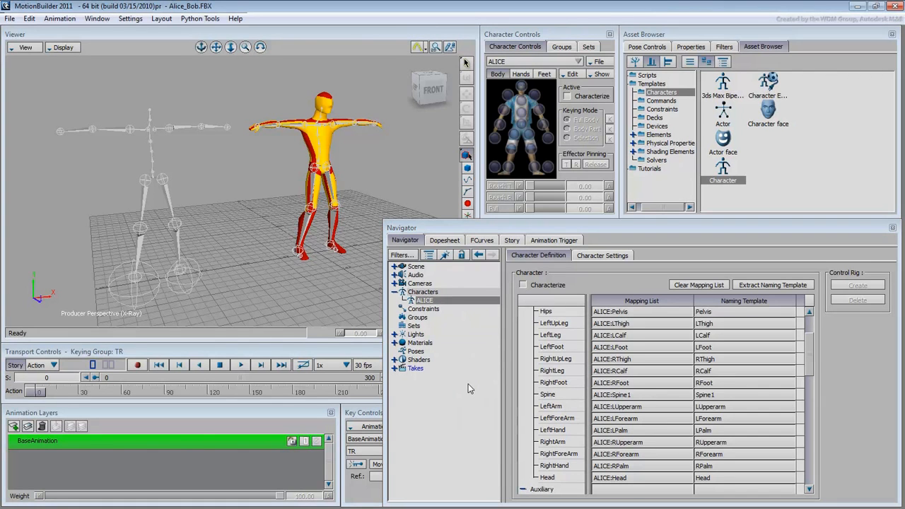
mouse_move(499, 327)
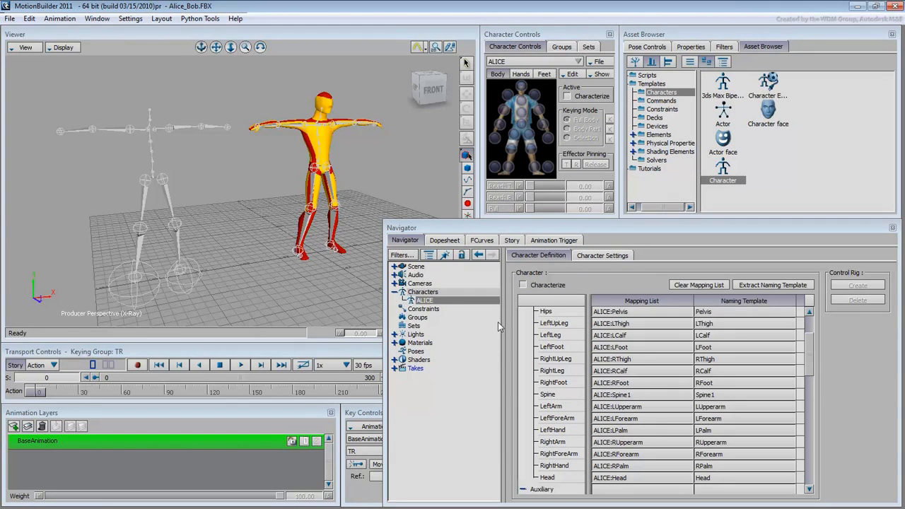
click(522, 285)
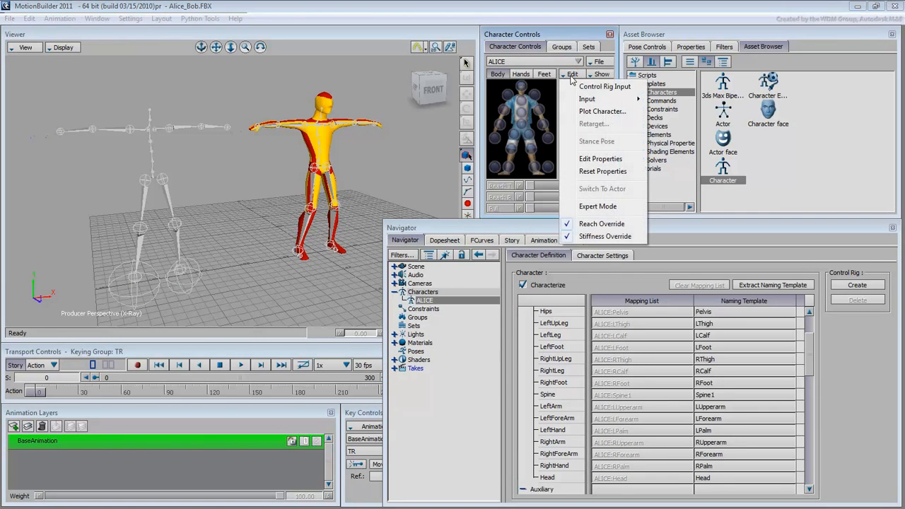
- Create an FK/IK control rig for ALICE and drag an arm effector to test it
click(606, 86)
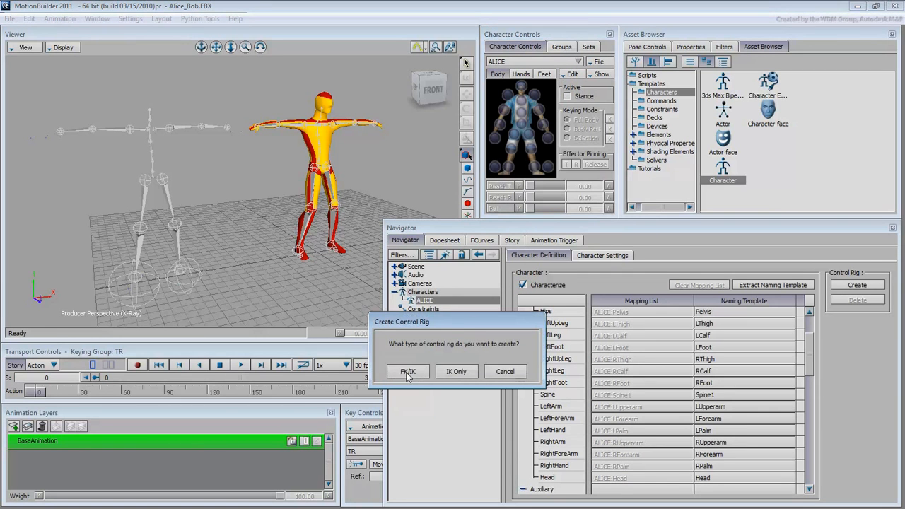
click(408, 372)
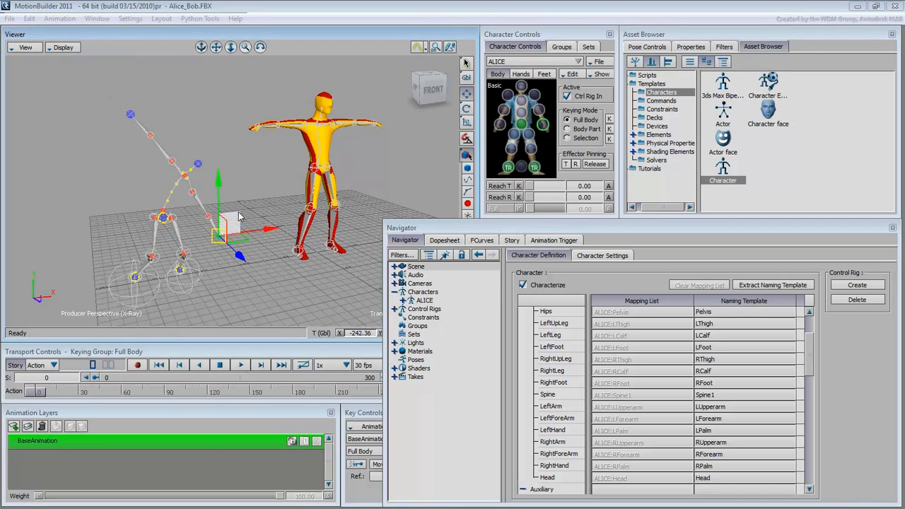
drag(237, 237, 240, 127)
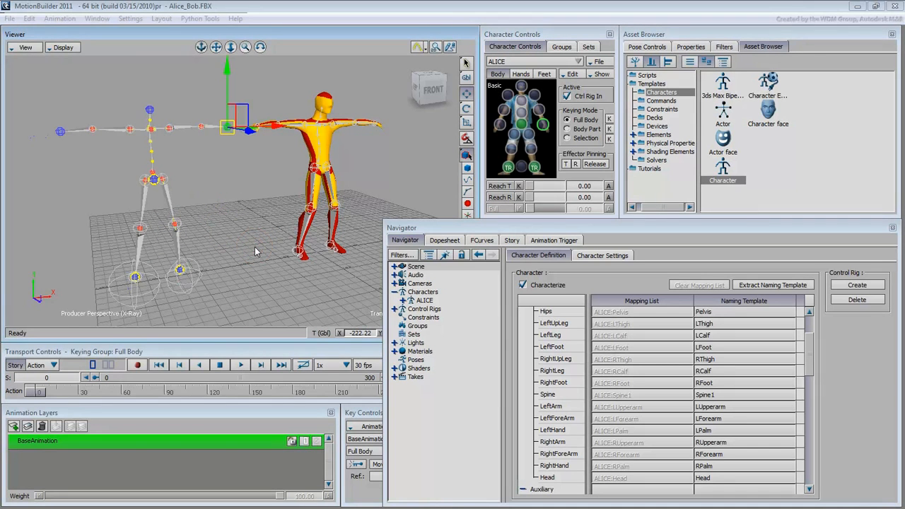
click(9, 18)
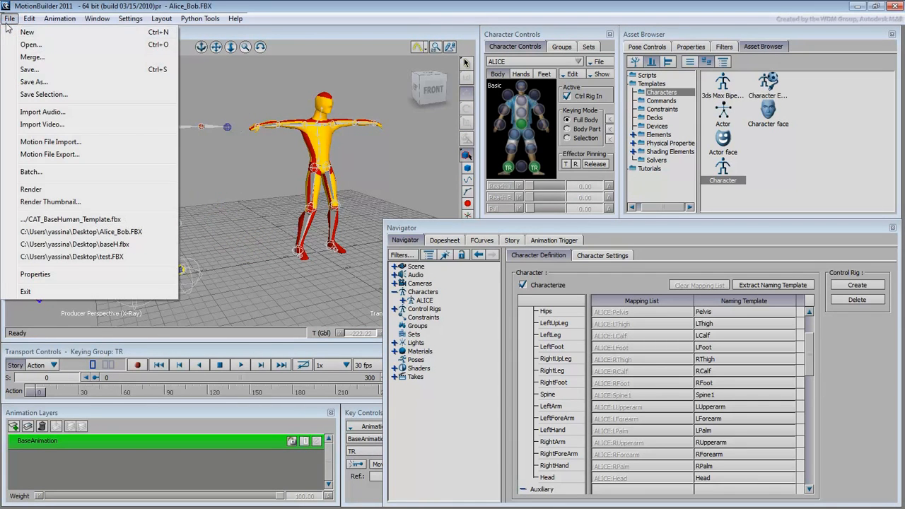
- Merge a second CAT Base Human template, rename it BOB, and map Bob's bones
click(30, 44)
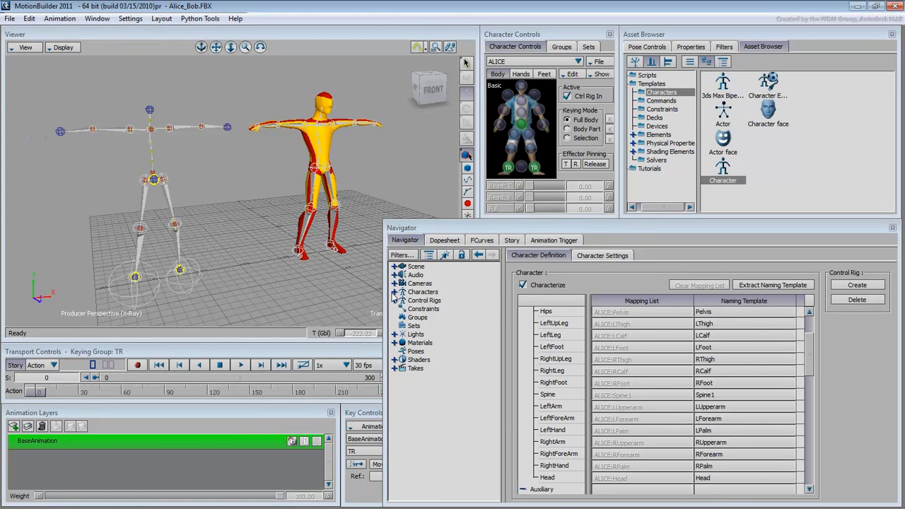
right_click(424, 308)
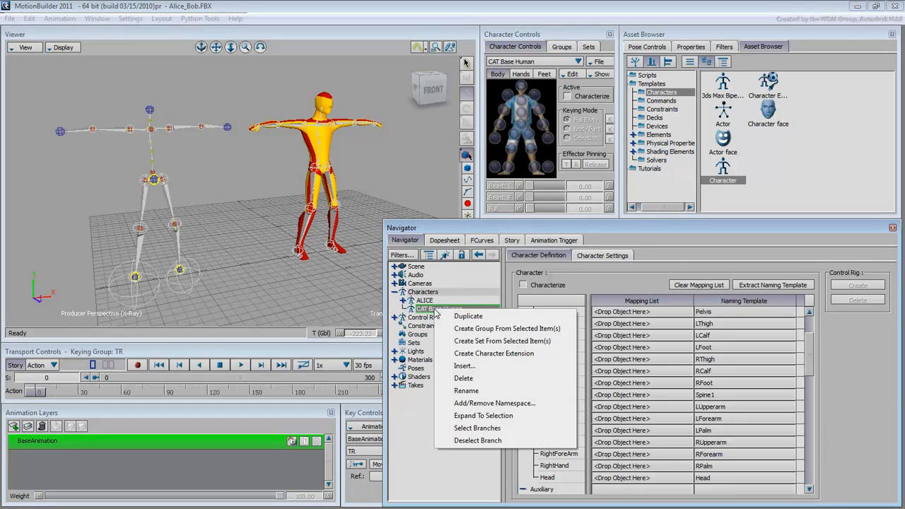
click(467, 391)
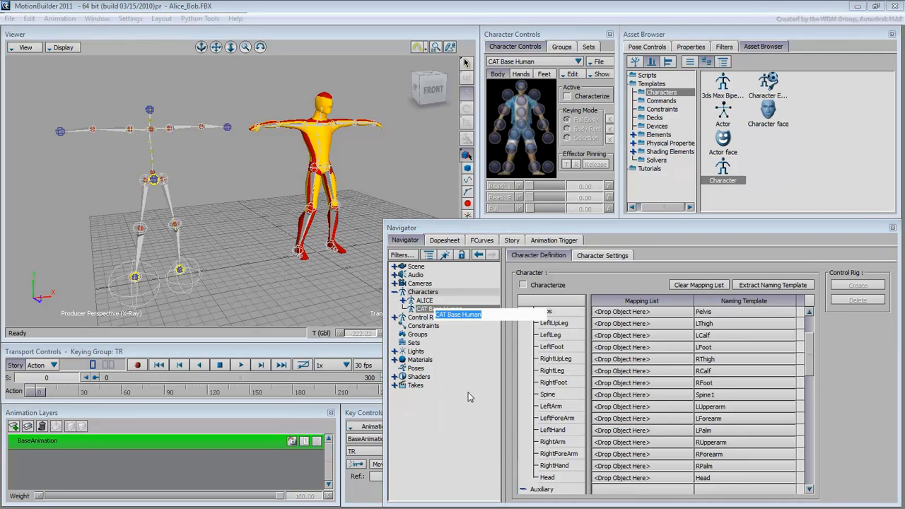
click(422, 308)
text(BOB)
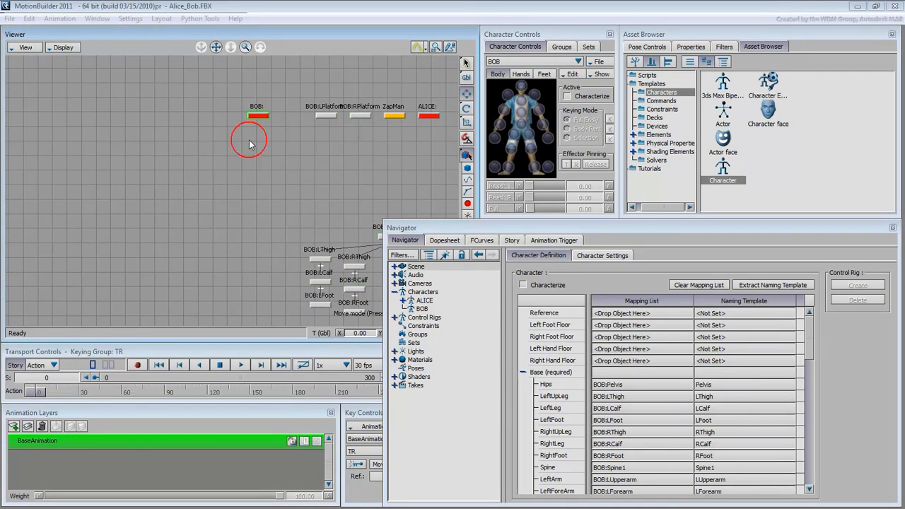
- Map BOB: as Reference, characterize BOB, and set Control Rig as its input
click(419, 283)
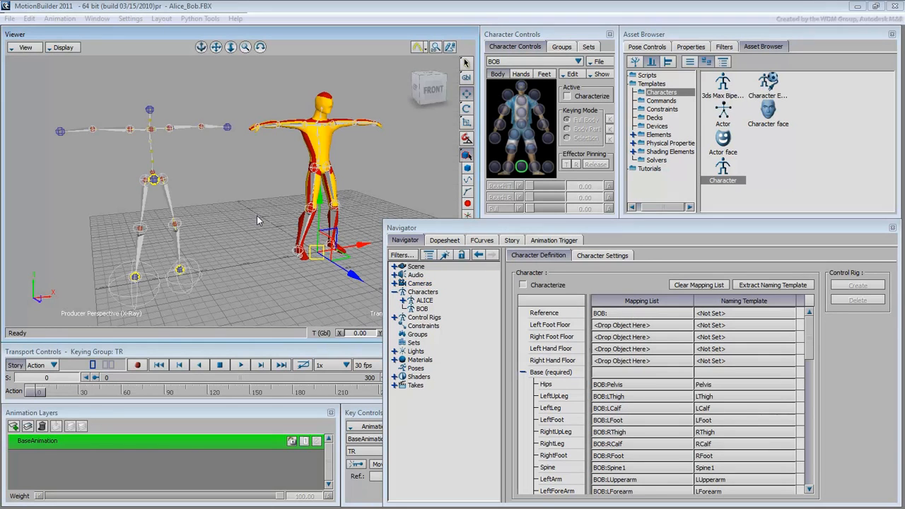
click(524, 285)
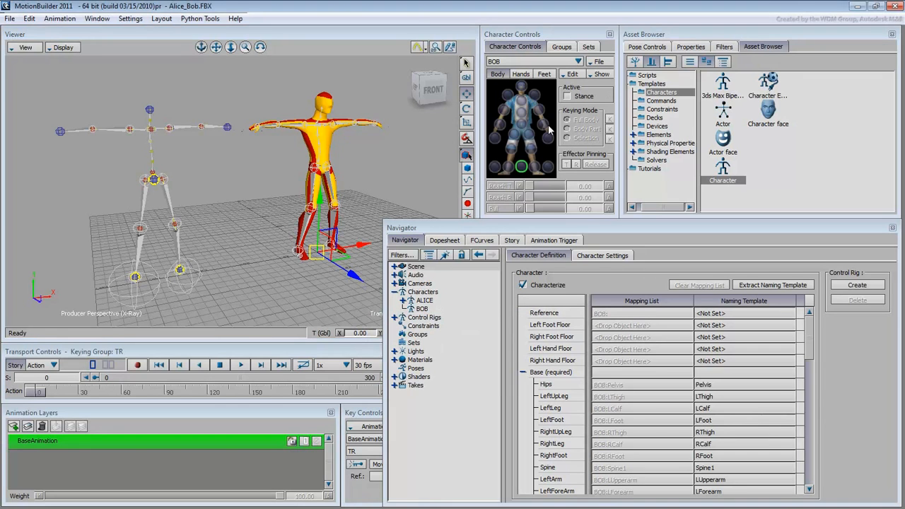
click(573, 74)
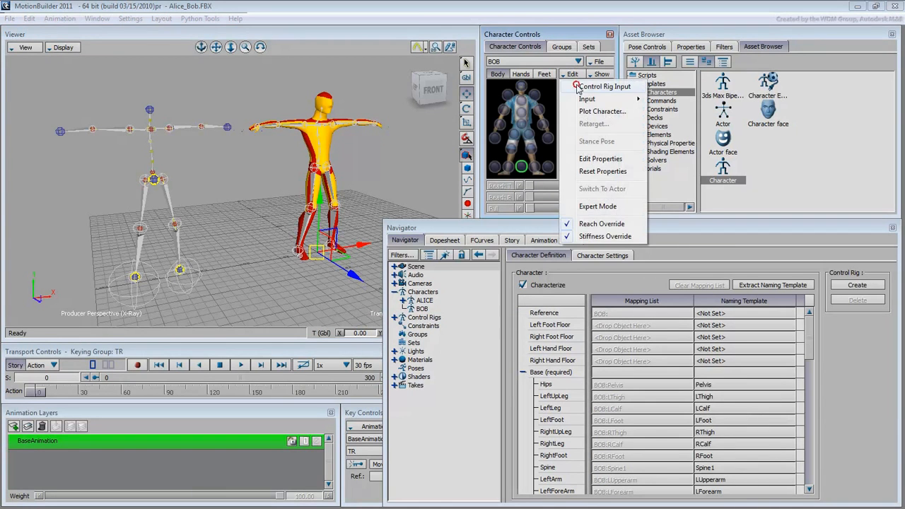
click(605, 86)
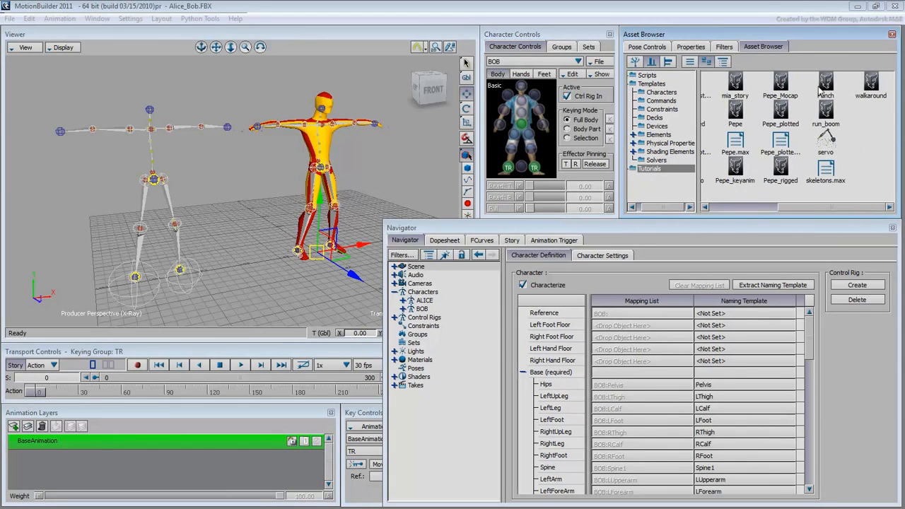
- Merge the Punch animation from the Asset Browser into the scene
right_click(241, 176)
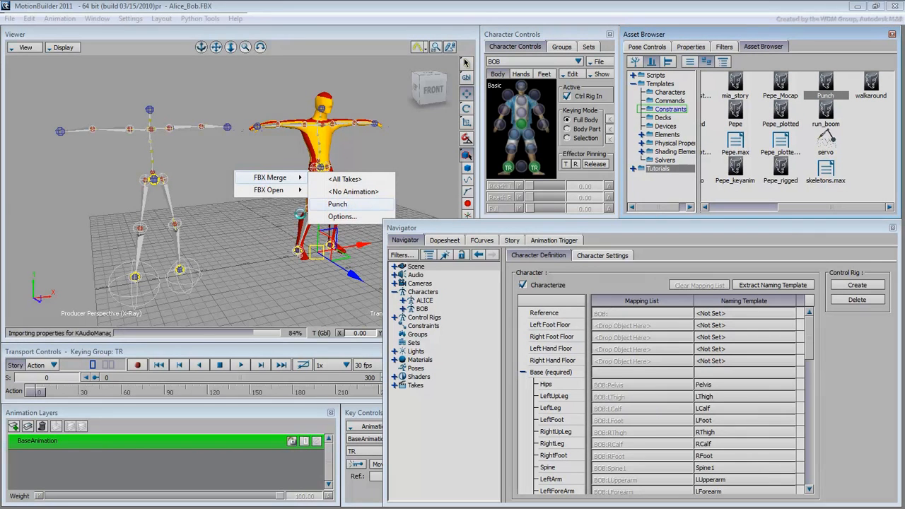
click(338, 203)
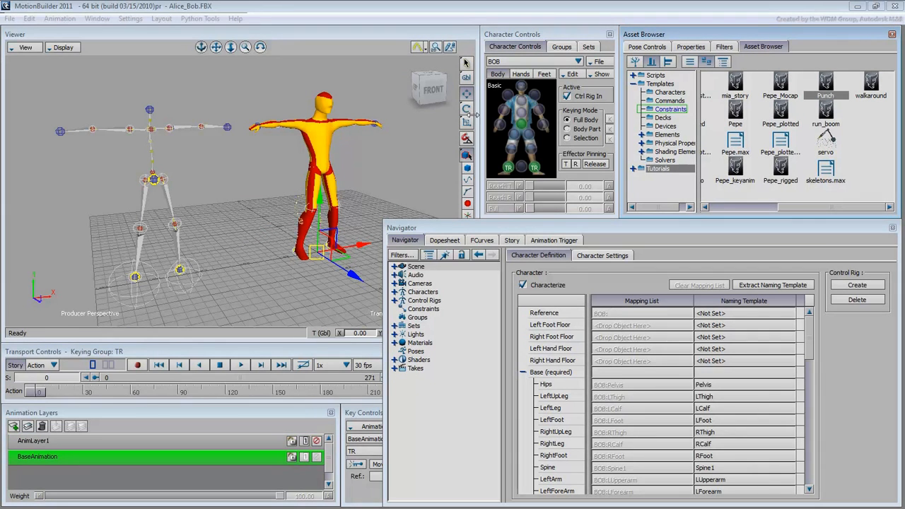
click(573, 74)
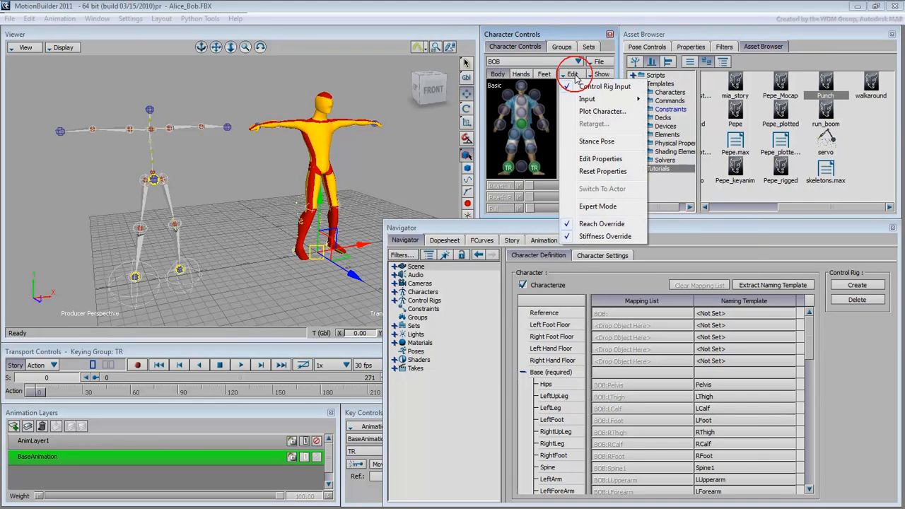
mouse_move(587, 98)
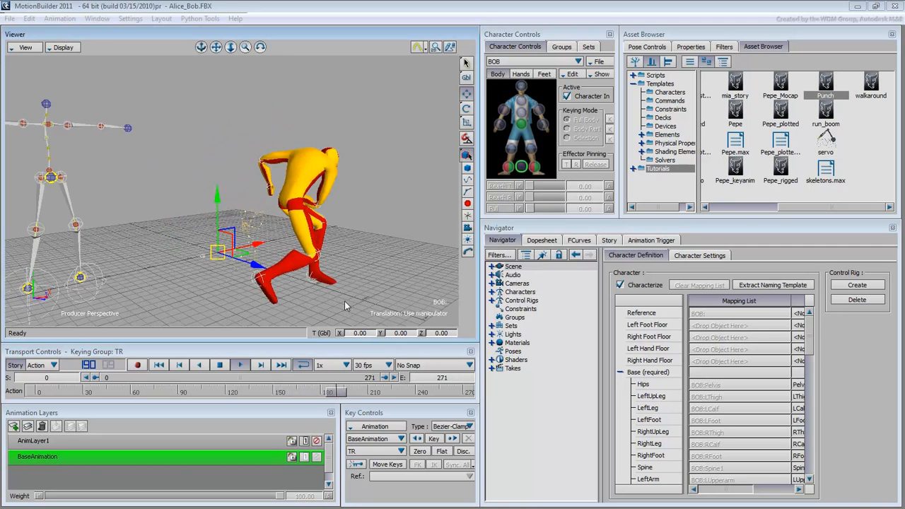
- Stop playback and plot the Punch animation onto BOB's character
click(240, 365)
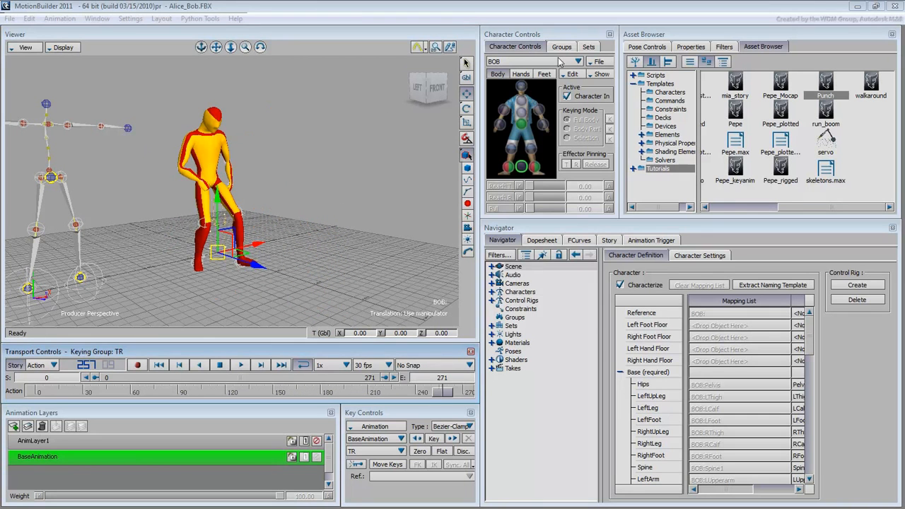
click(573, 74)
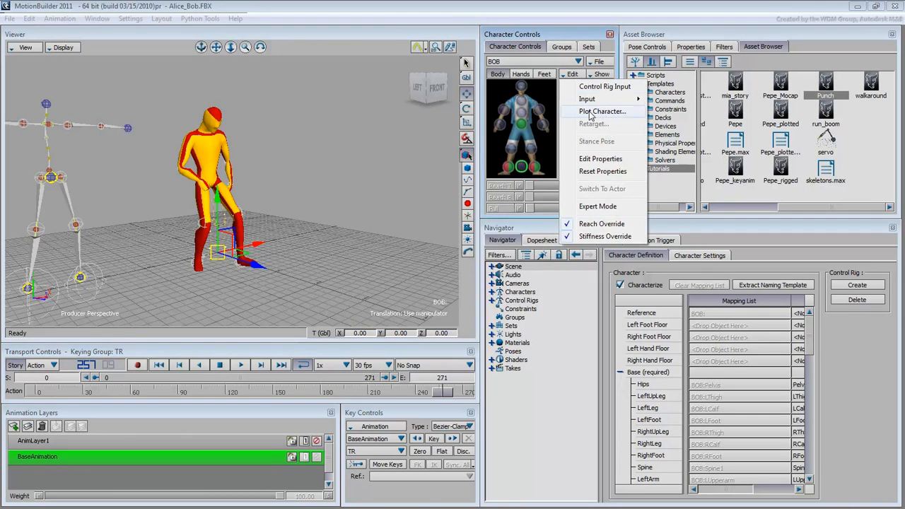
click(602, 111)
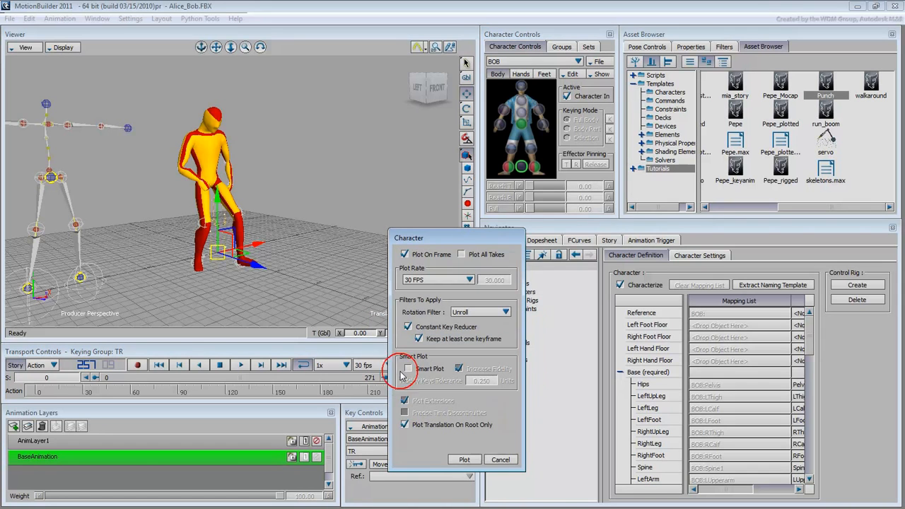
click(464, 460)
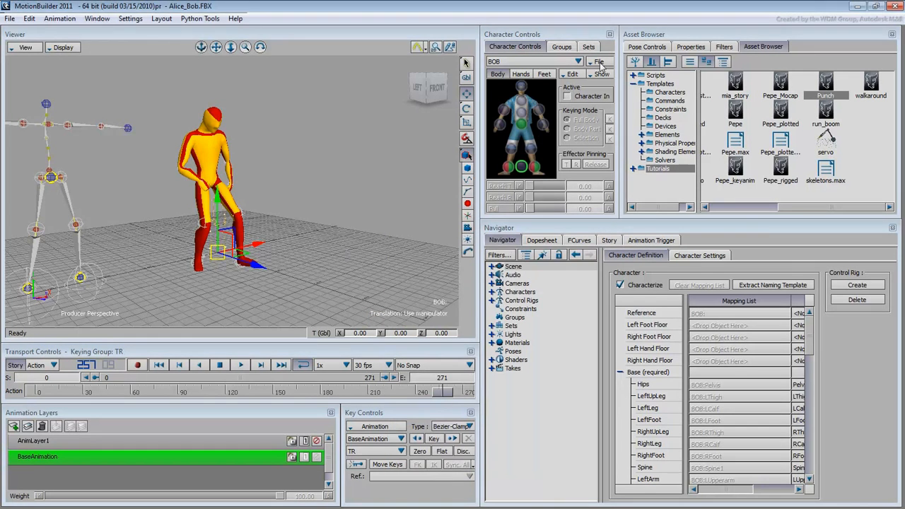
- Open the Save dialog and enter 'BOB_Punc' as the file name
click(10, 19)
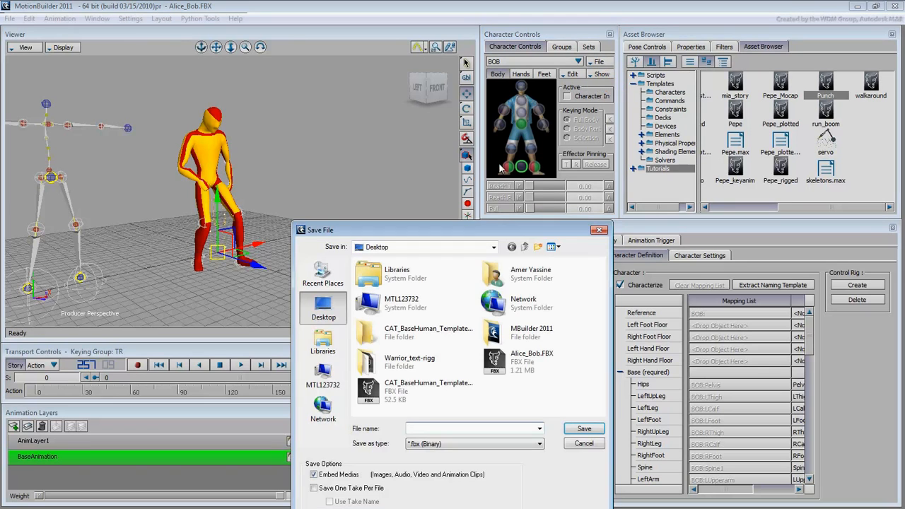
text(BOB)
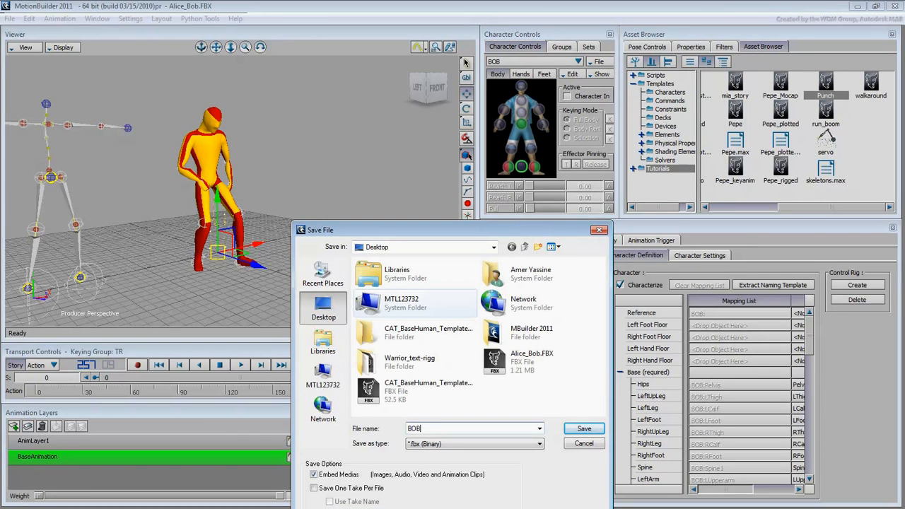
text(_Punc)
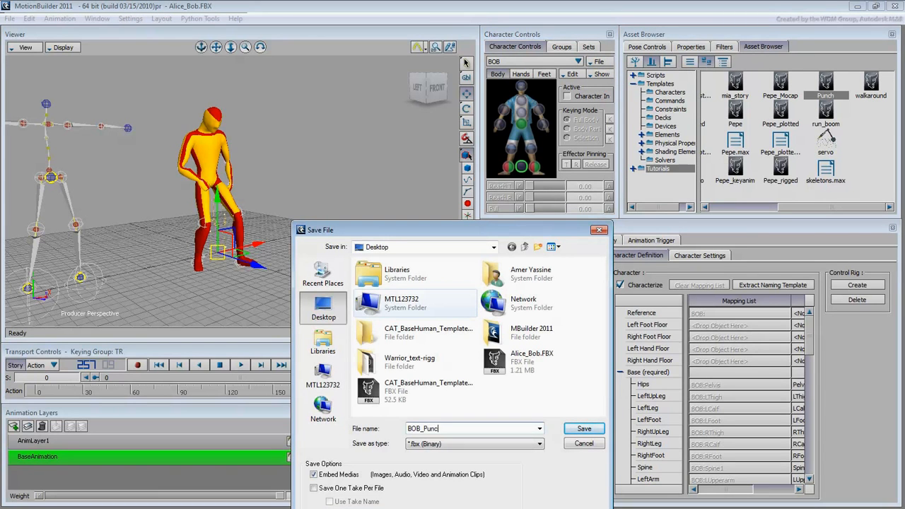